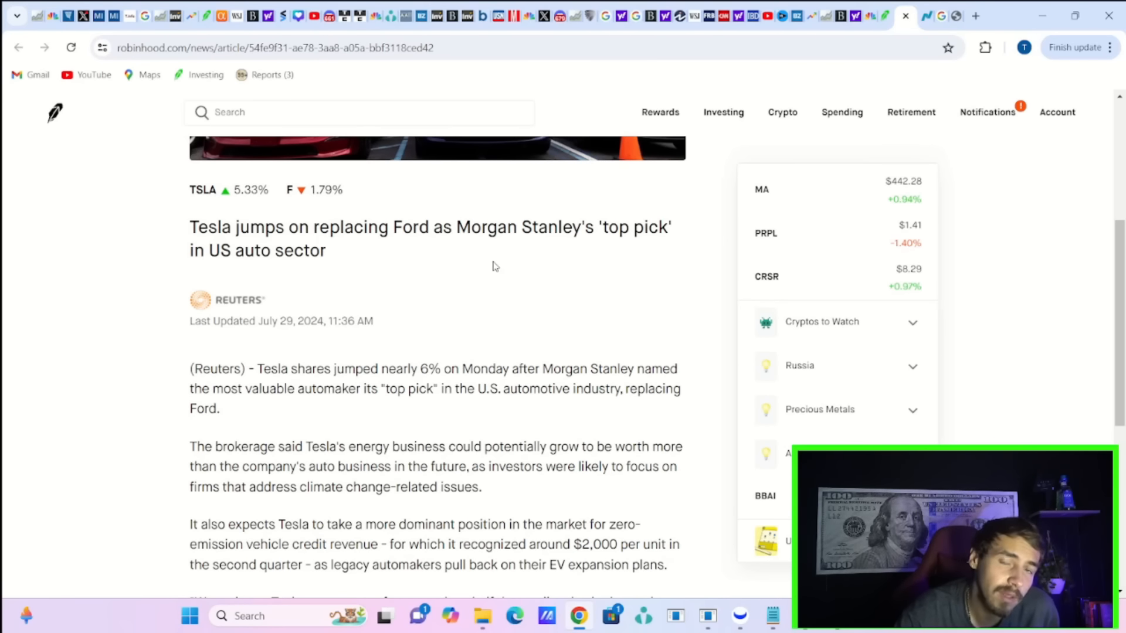
# - Scroll the current view, then switch to the first Blank Layout tab's SPY daily chart
pyautogui.scroll(-3)
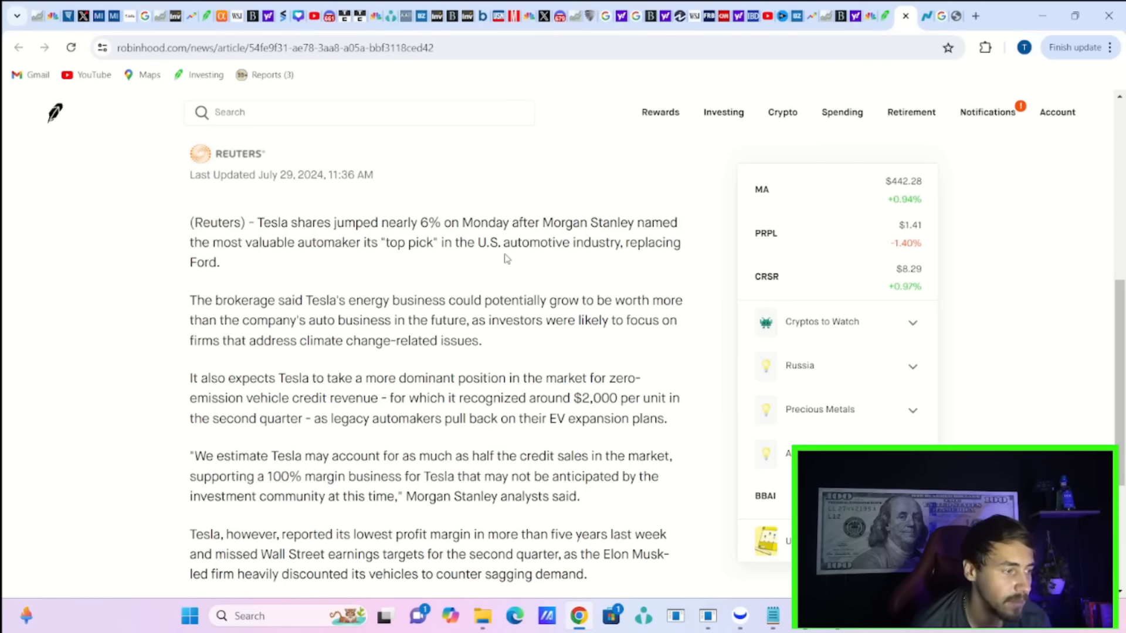
pyautogui.scroll(3)
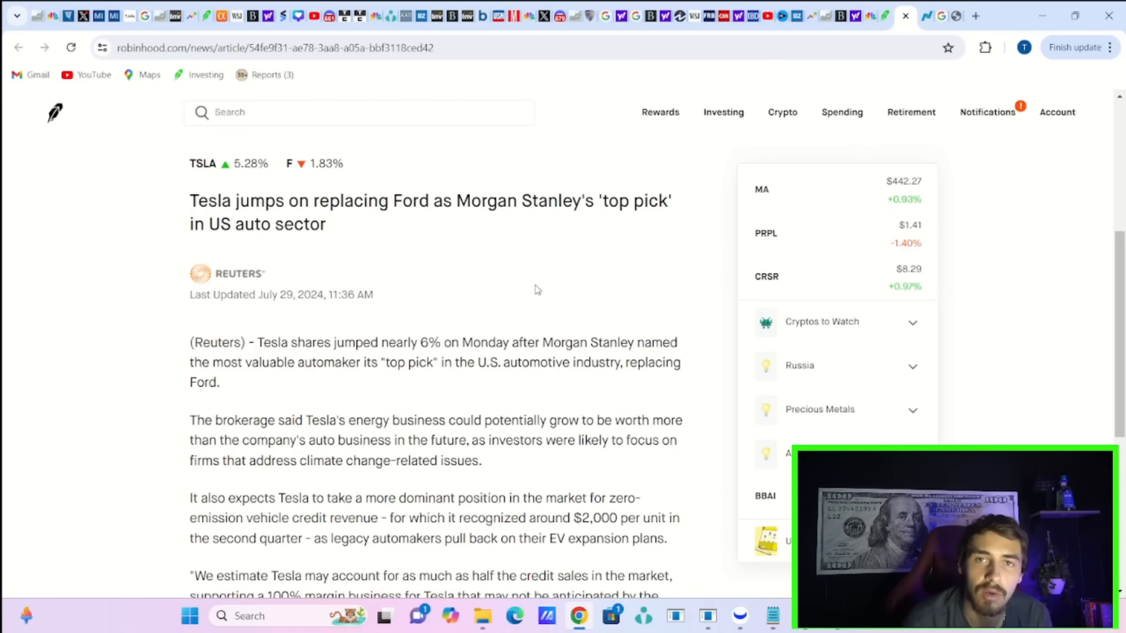
pyautogui.scroll(-3)
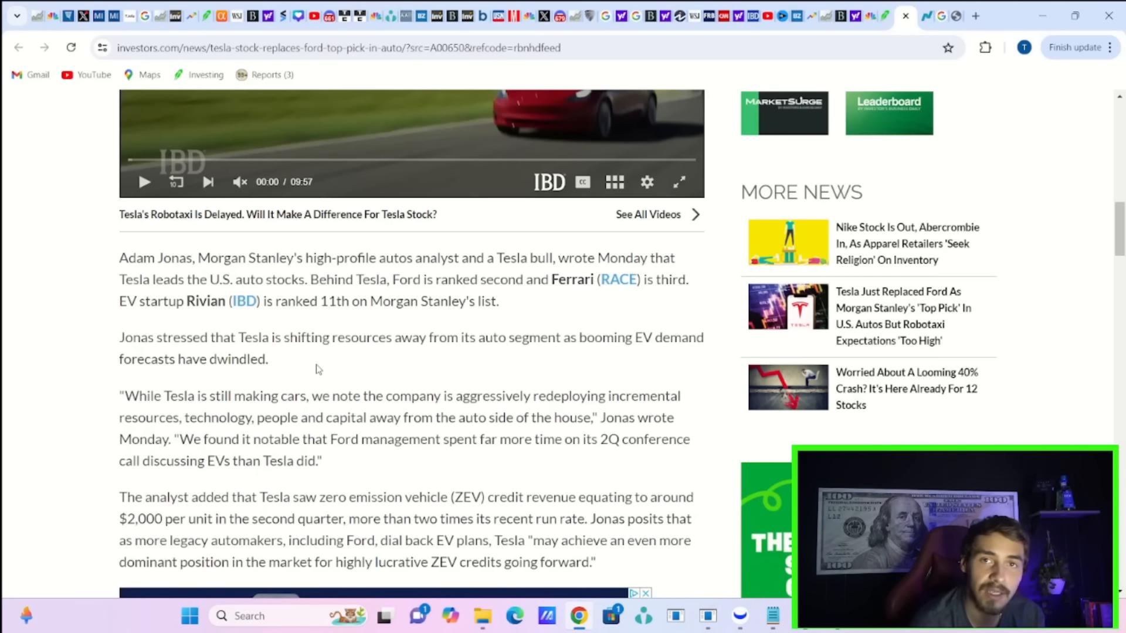
pyautogui.scroll(-3)
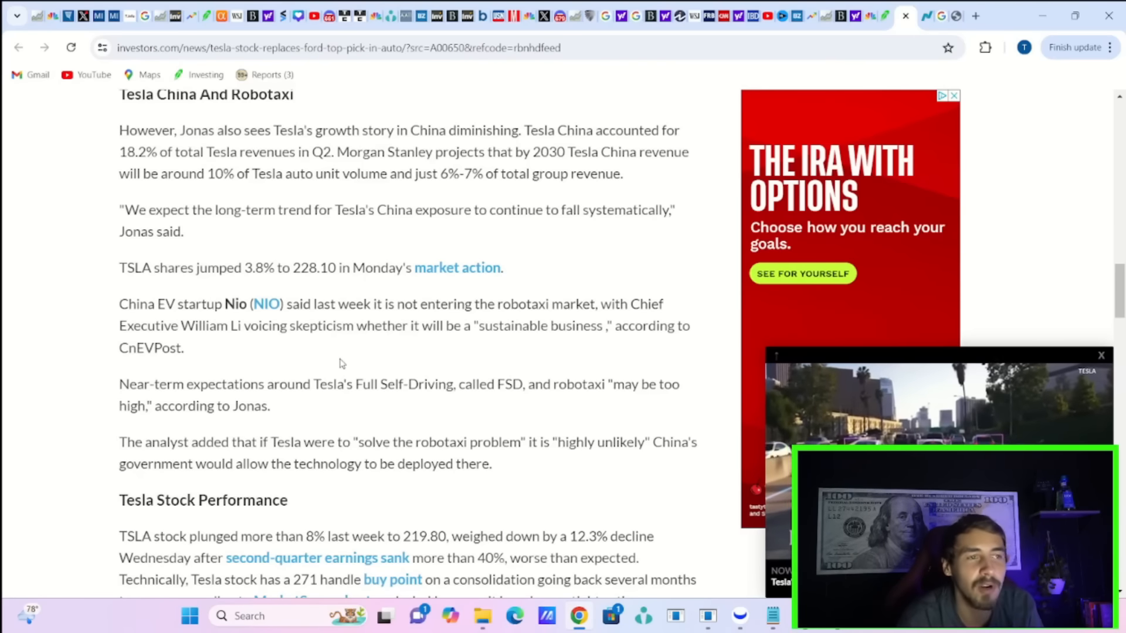
pyautogui.click(955, 96)
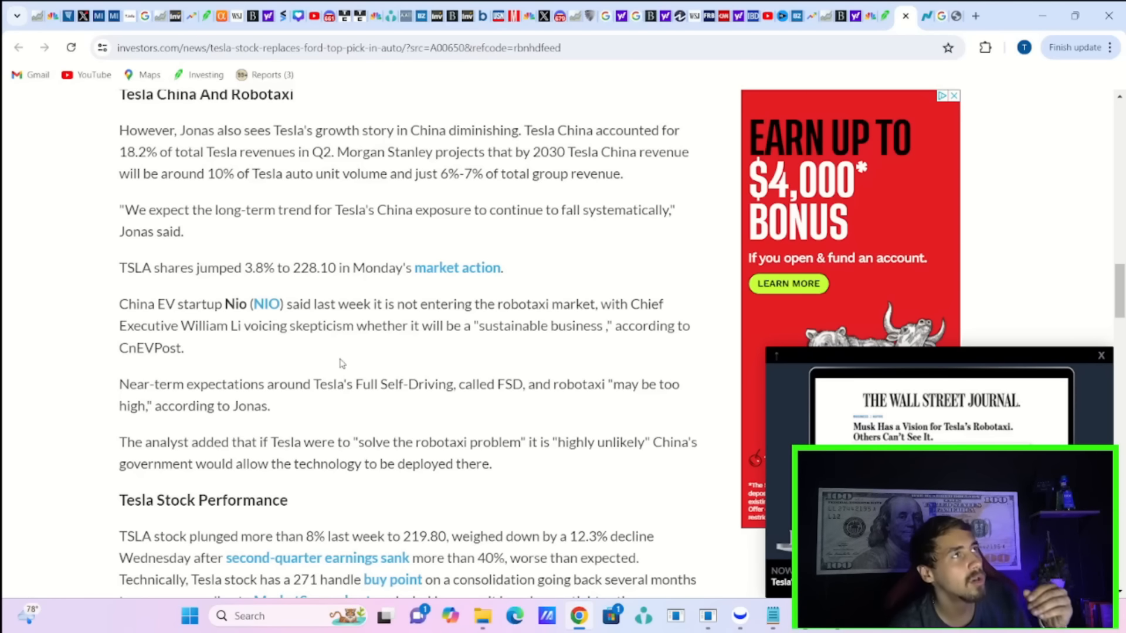
pyautogui.click(954, 95)
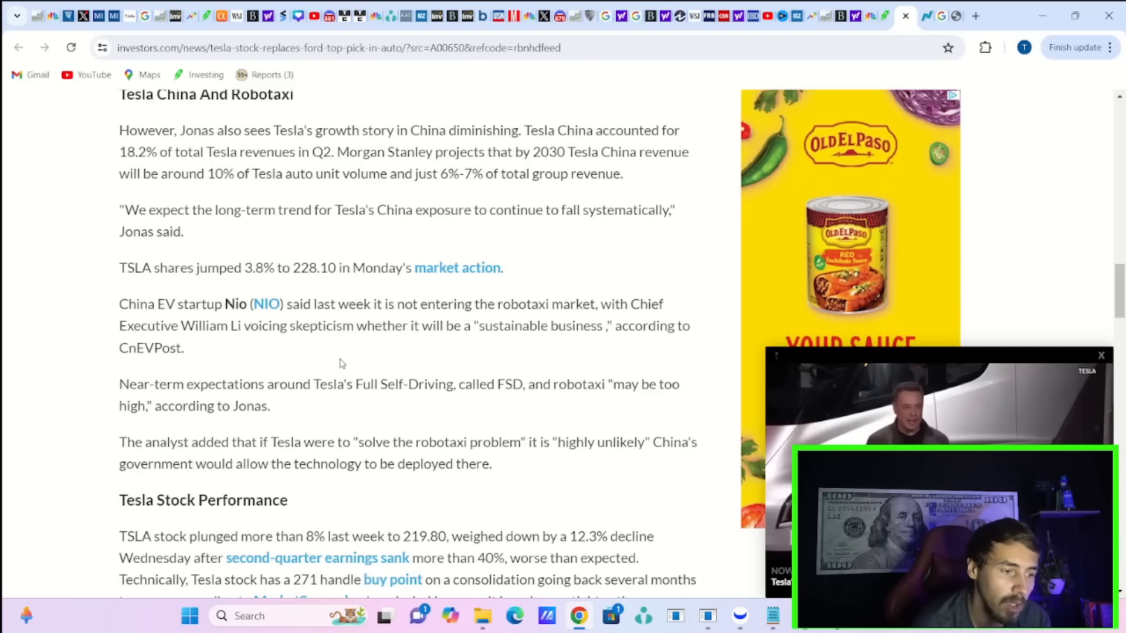
pyautogui.click(88, 16)
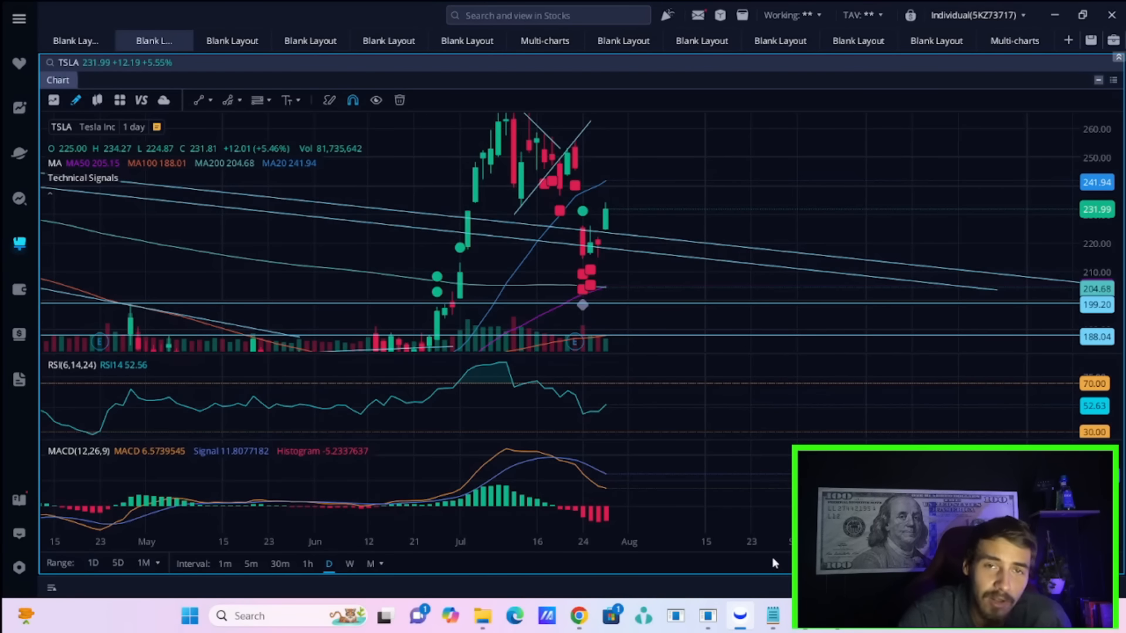
pyautogui.moveTo(782, 550)
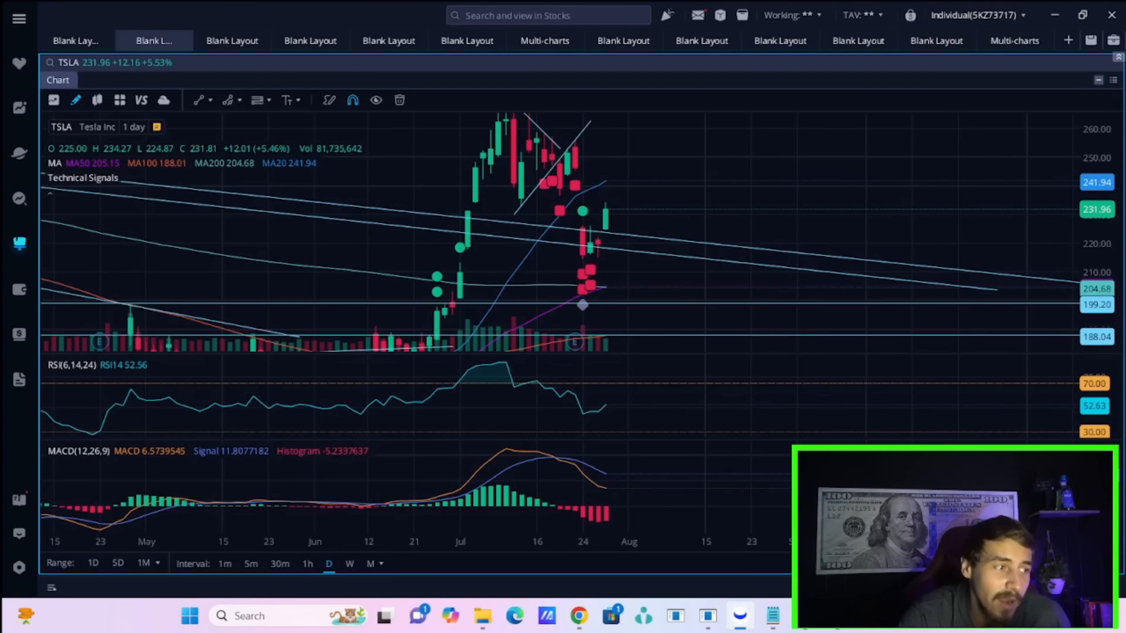
pyautogui.moveTo(936, 217)
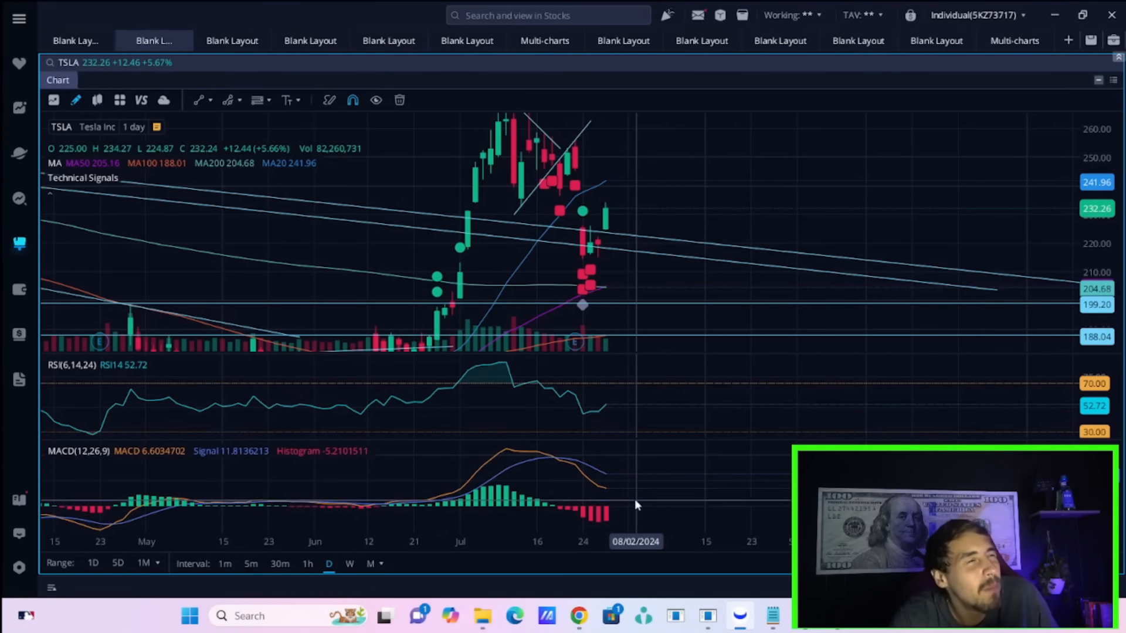
pyautogui.moveTo(727, 252)
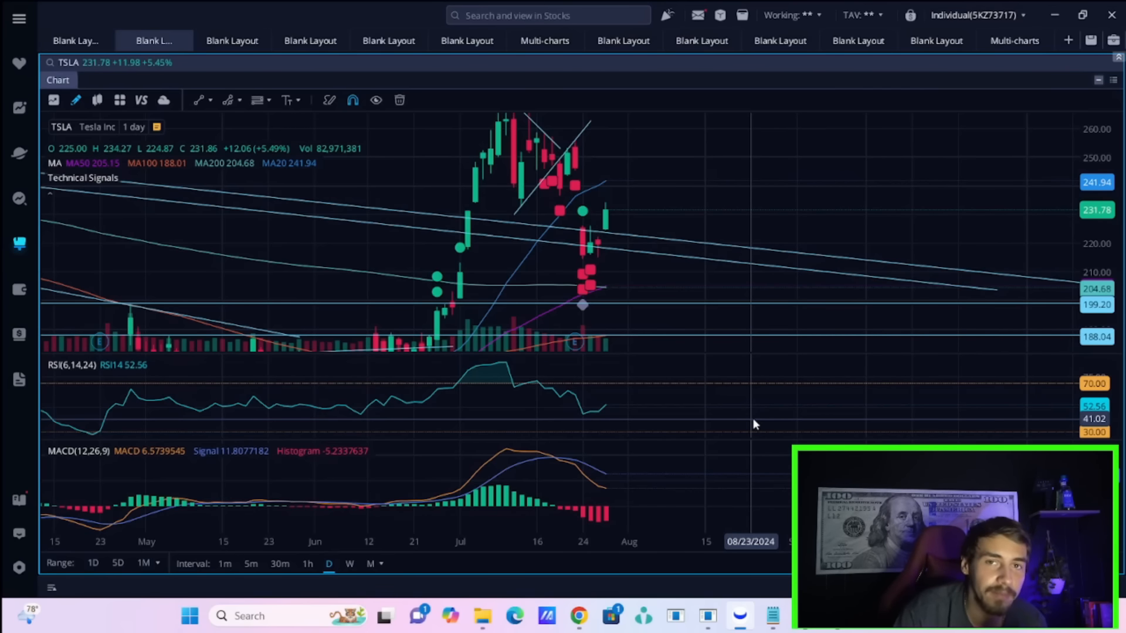
pyautogui.moveTo(628, 255)
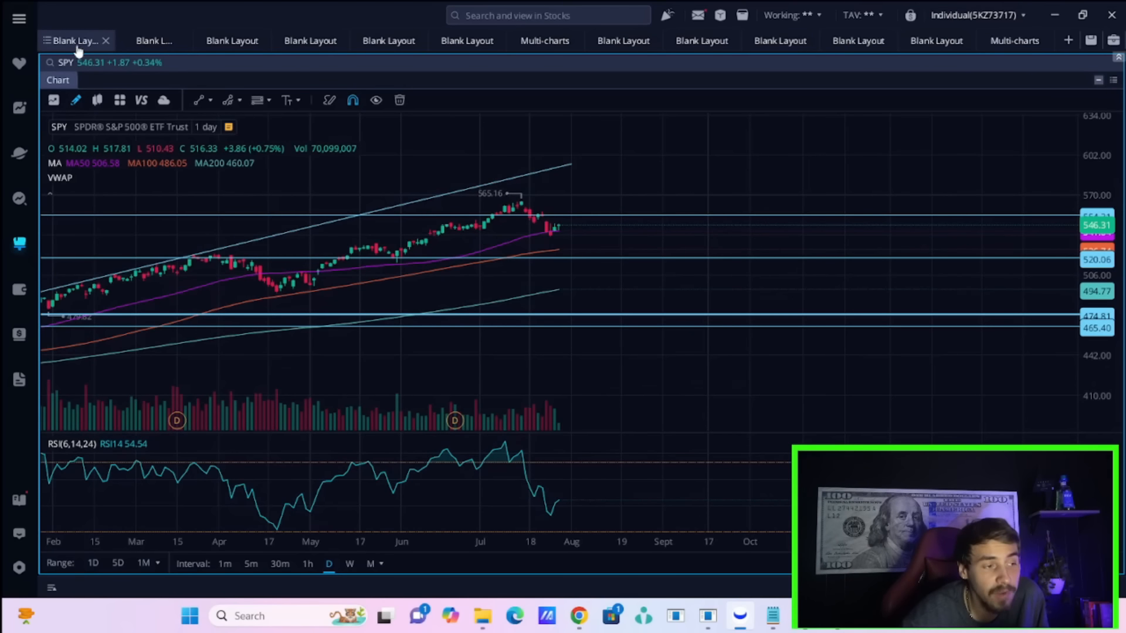
# - View the IWM chart, then the six-chart AAPL, META, AMZN, NVDA, GOOG, MSFT grid
pyautogui.click(230, 40)
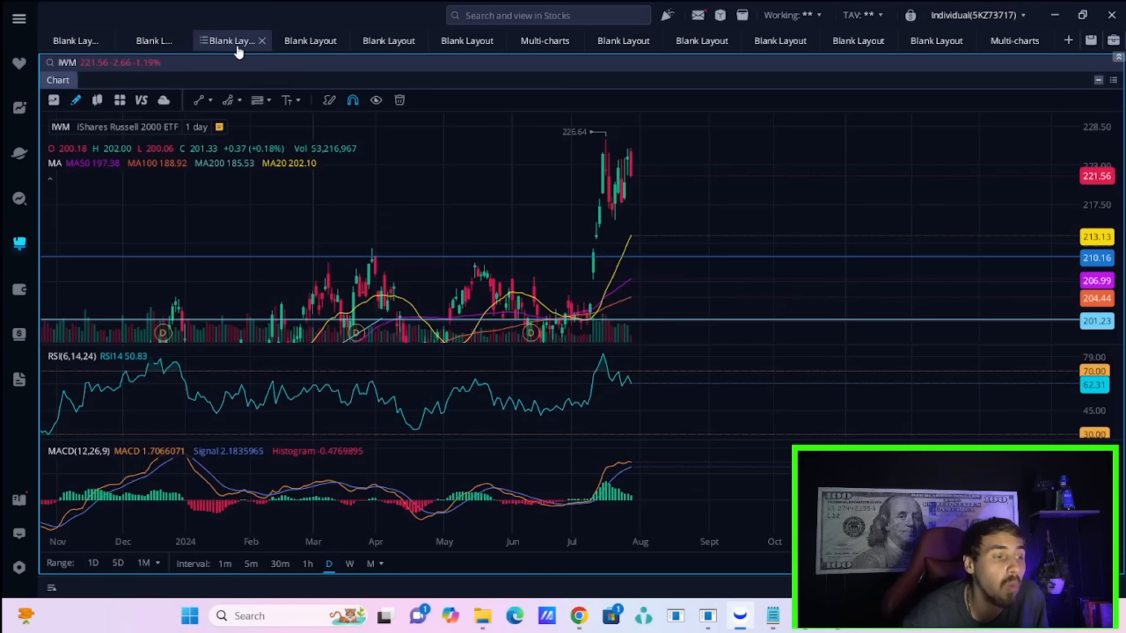
pyautogui.moveTo(634, 149)
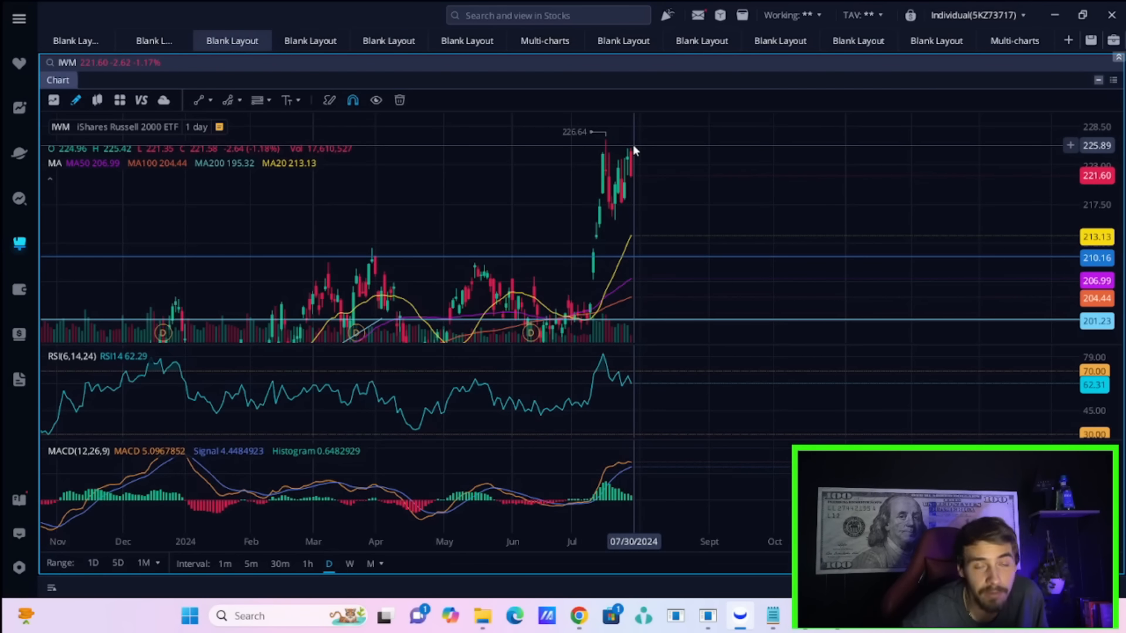
pyautogui.click(544, 41)
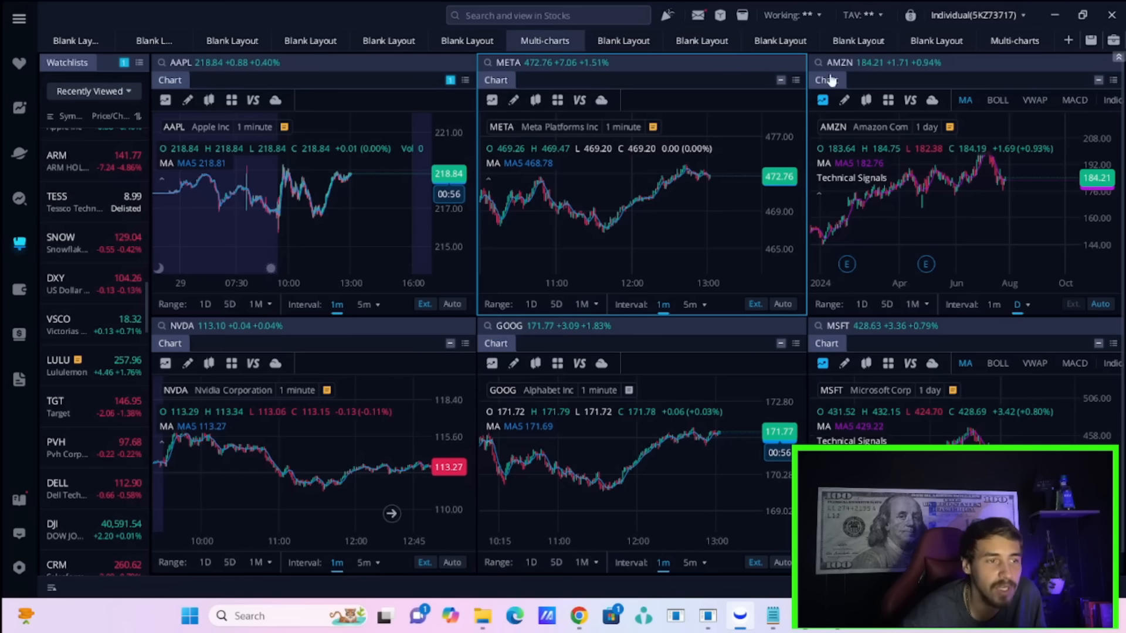
pyautogui.moveTo(669, 74)
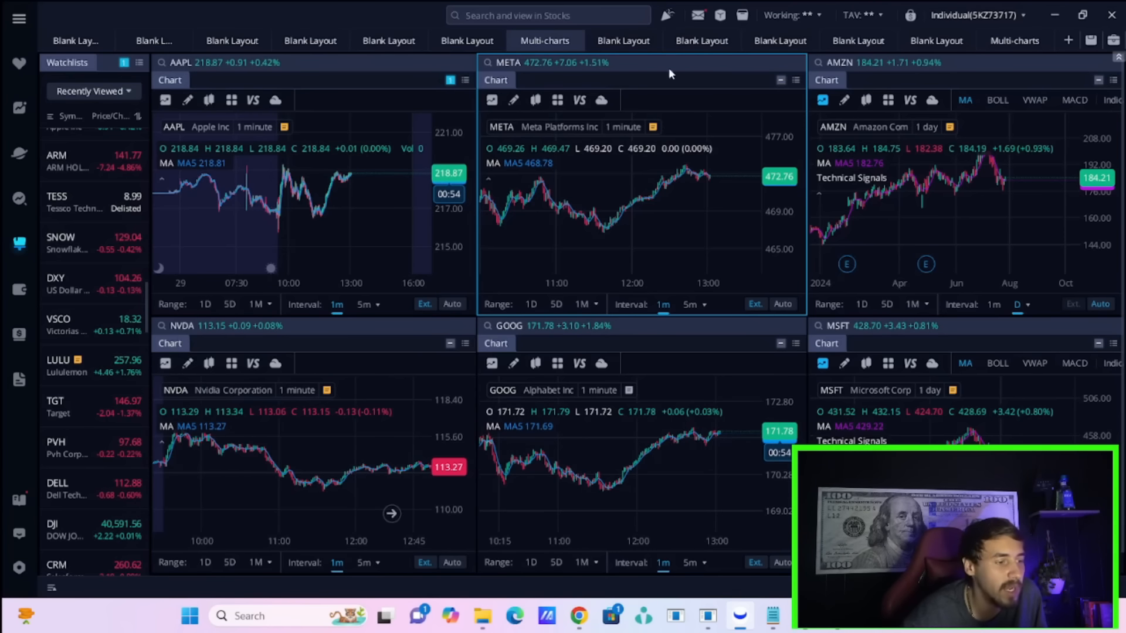
pyautogui.moveTo(364, 439)
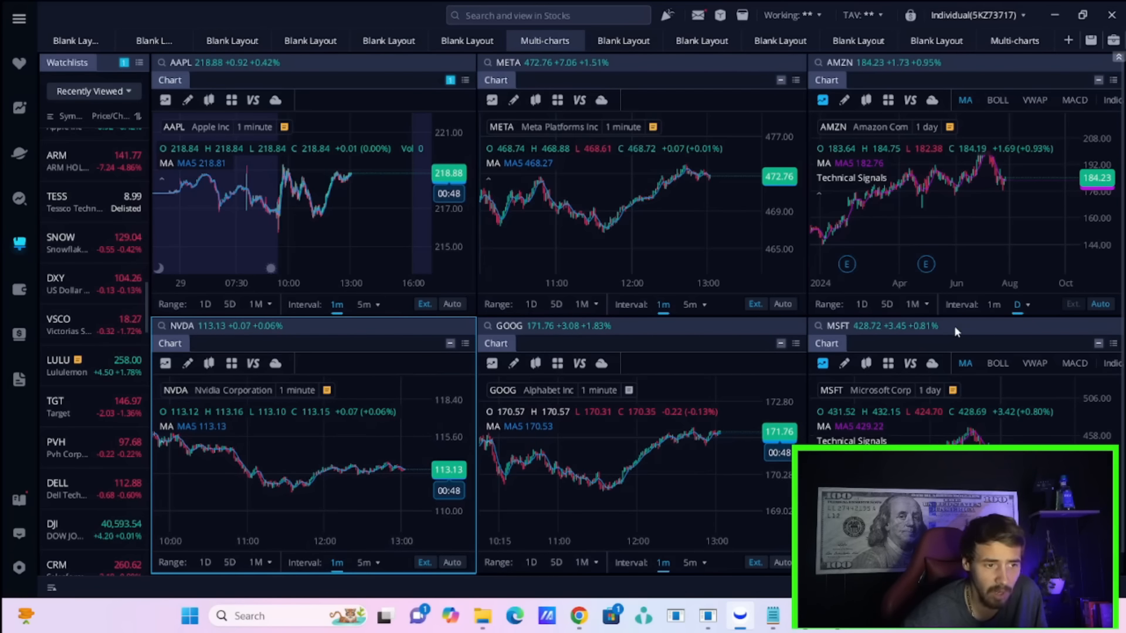
pyautogui.moveTo(953, 331)
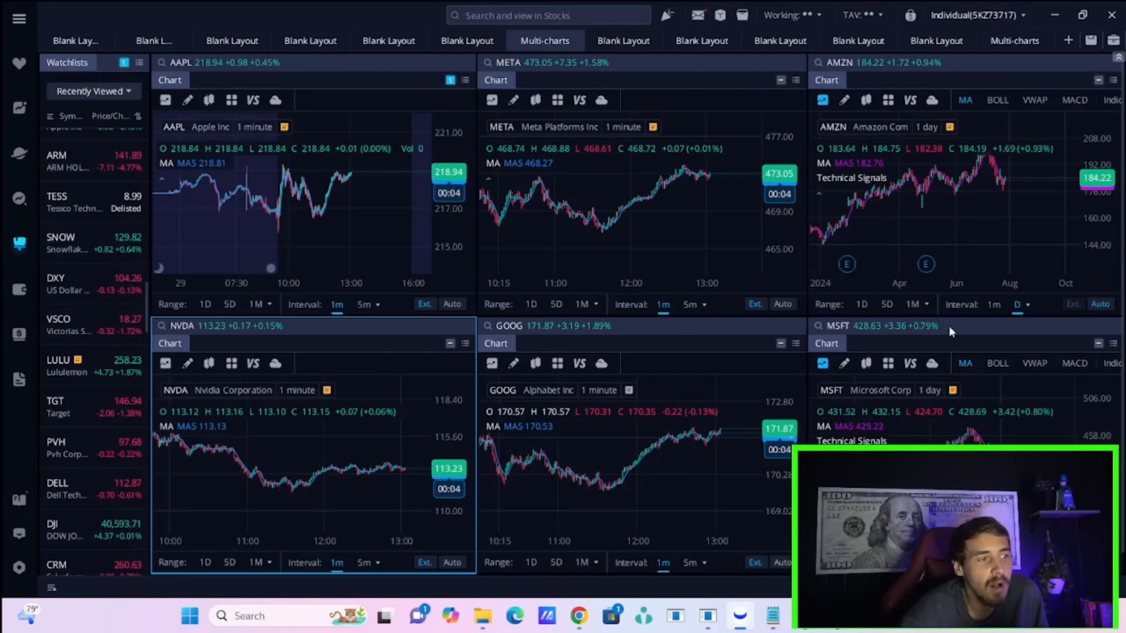
pyautogui.moveTo(899, 215)
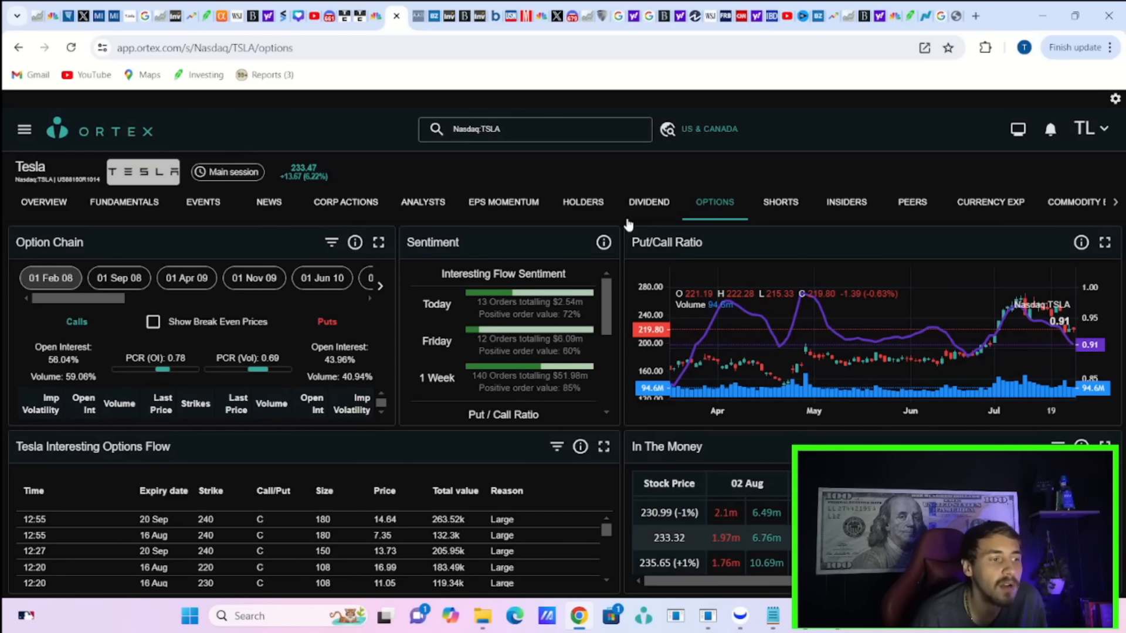
# - Open TSLA's Short Interest Overview and highlight the -760.53k borrowed change figure
pyautogui.click(780, 202)
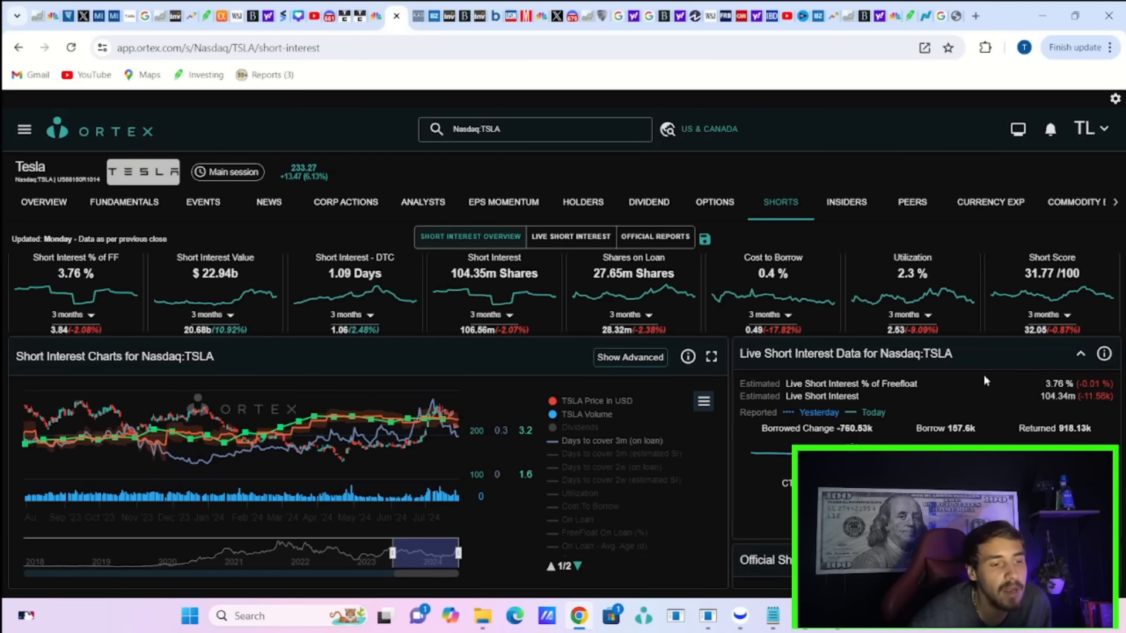
pyautogui.moveTo(955, 279)
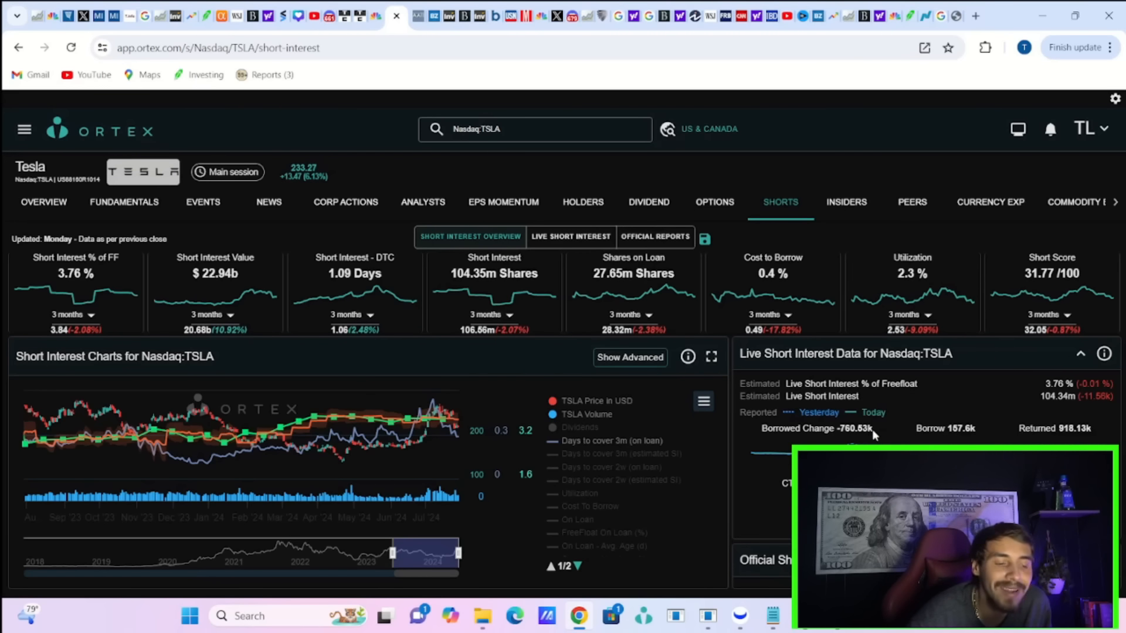
pyautogui.doubleClick(854, 428)
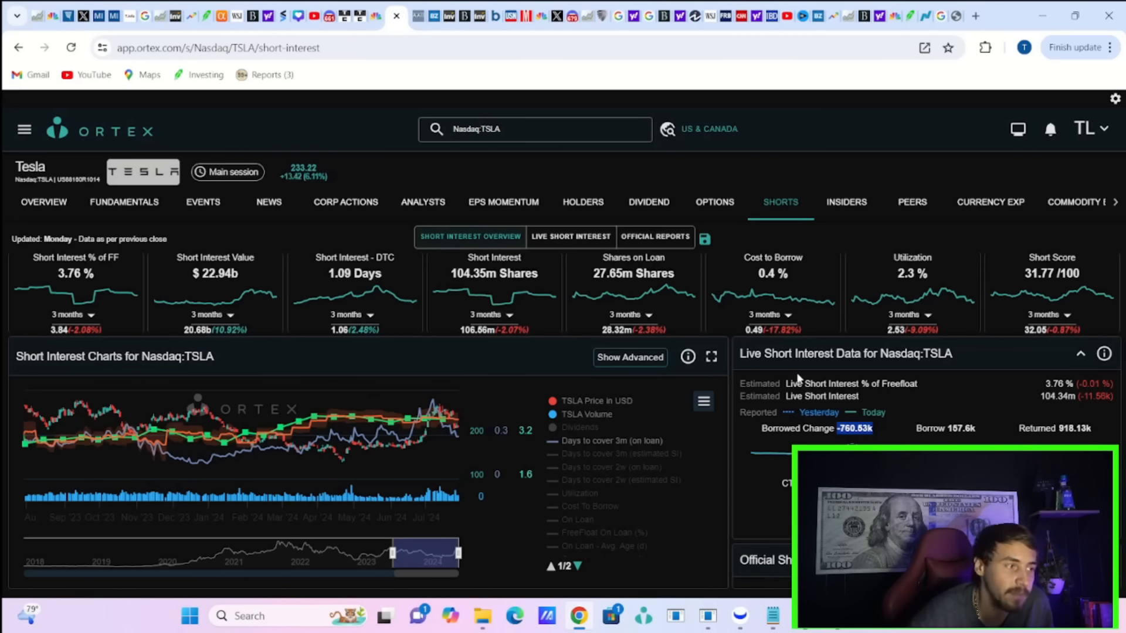
pyautogui.moveTo(305, 192)
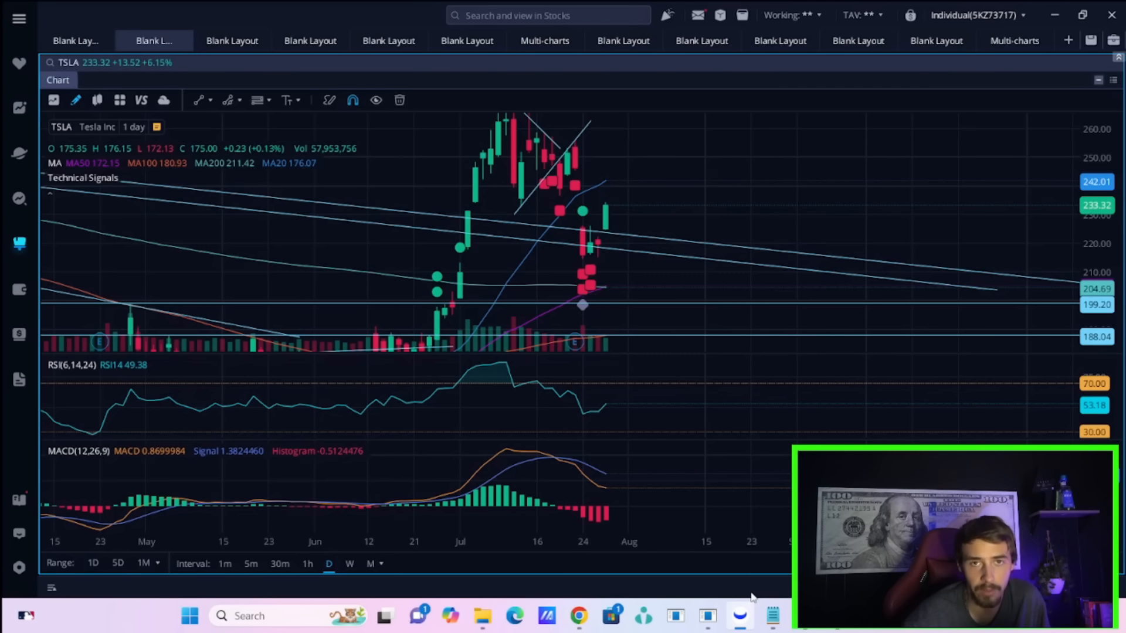
pyautogui.moveTo(755, 550)
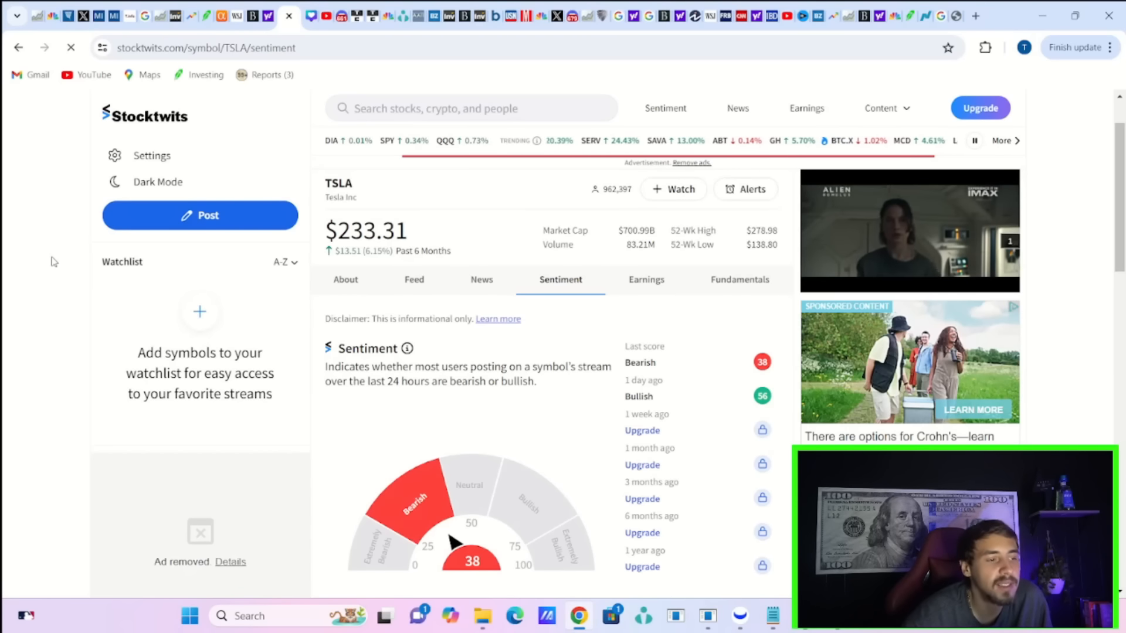
# - Scroll around TSLA's Stocktwits sentiment gauge showing Bearish 38 versus Bullish 56 yesterday
pyautogui.scroll(-3)
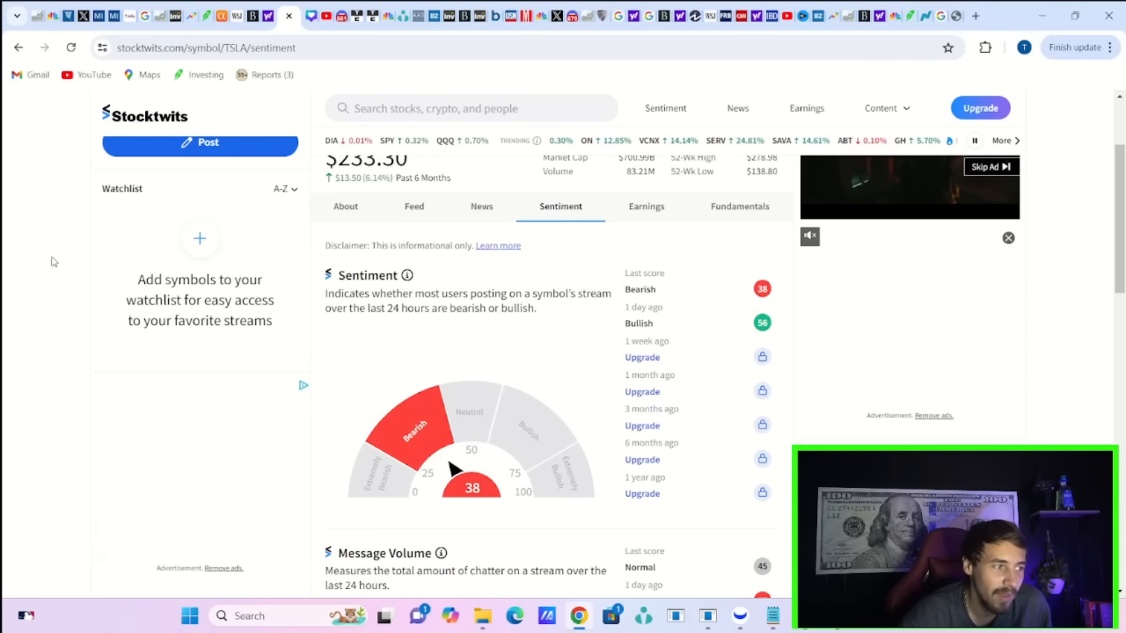
pyautogui.scroll(3)
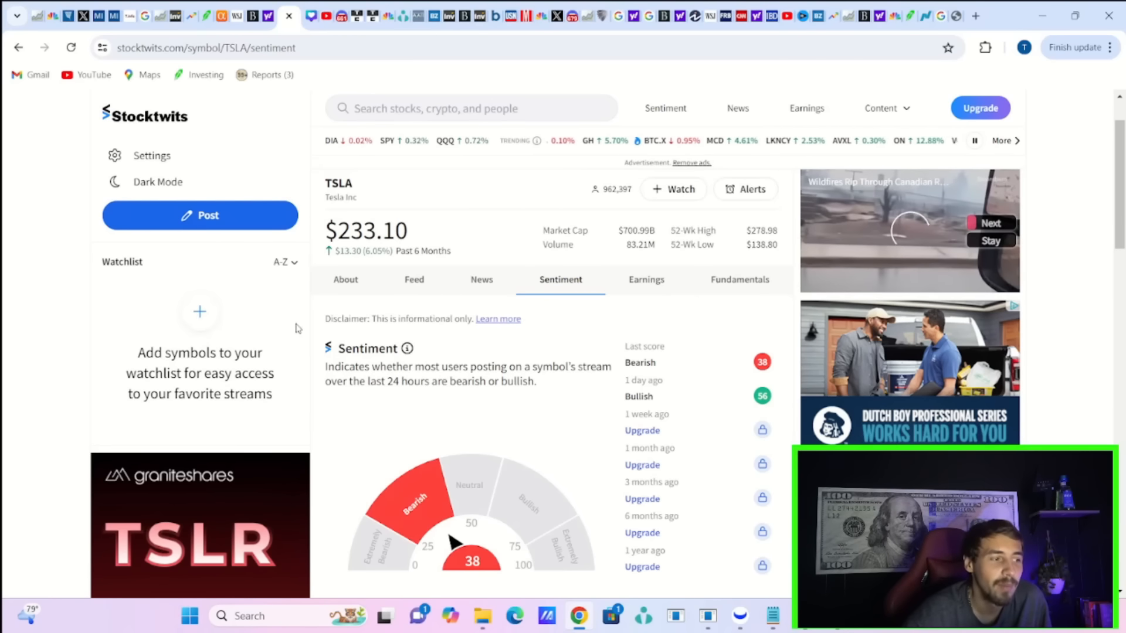
pyautogui.scroll(-3)
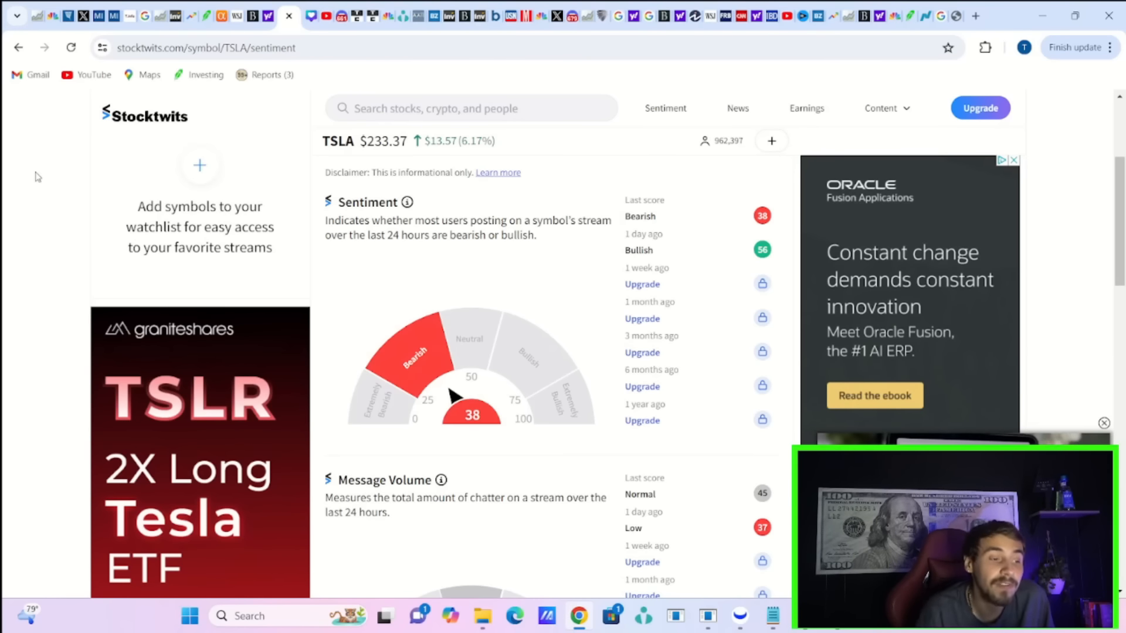
# - Scroll down to TSLA's Message Volume (45, Normal) and Participation Ratio gauges
pyautogui.scroll(-3)
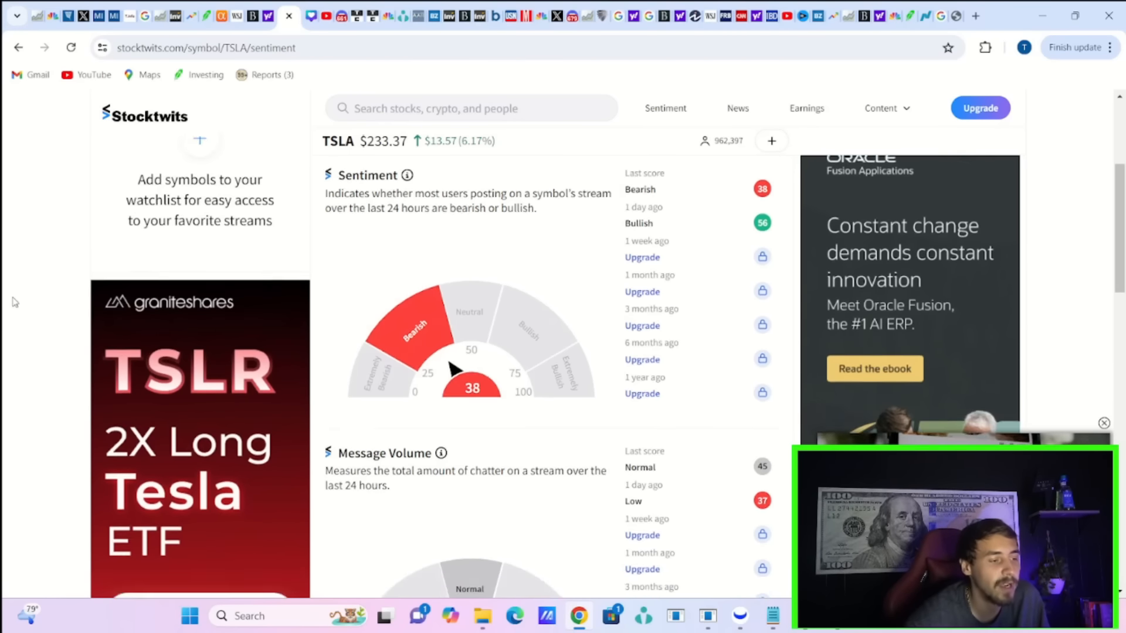
pyautogui.scroll(-3)
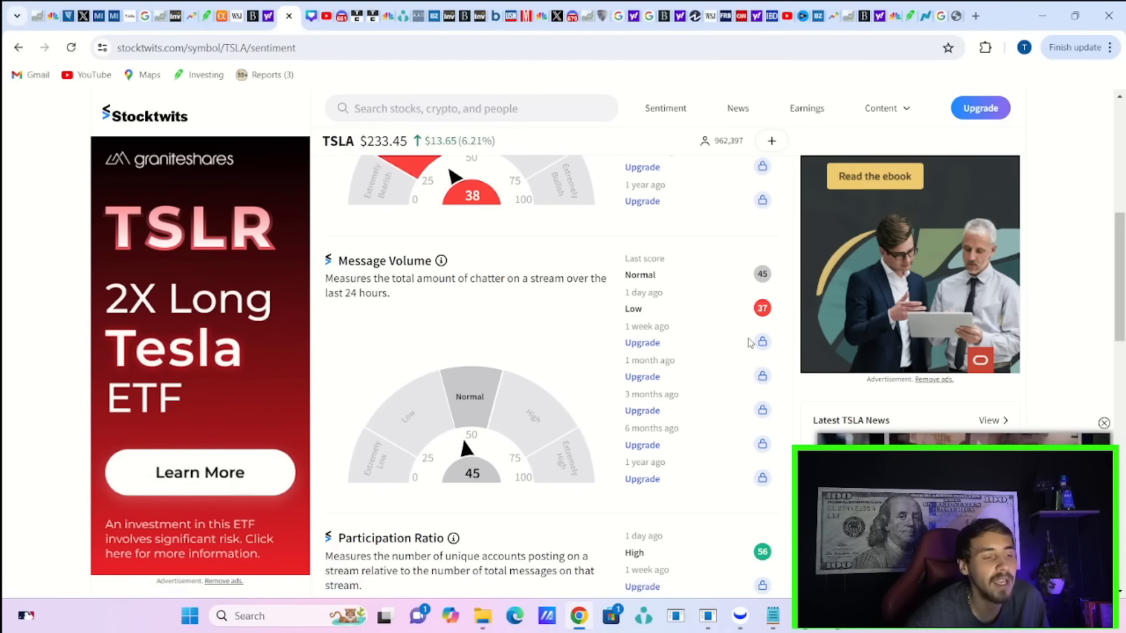
pyautogui.scroll(-3)
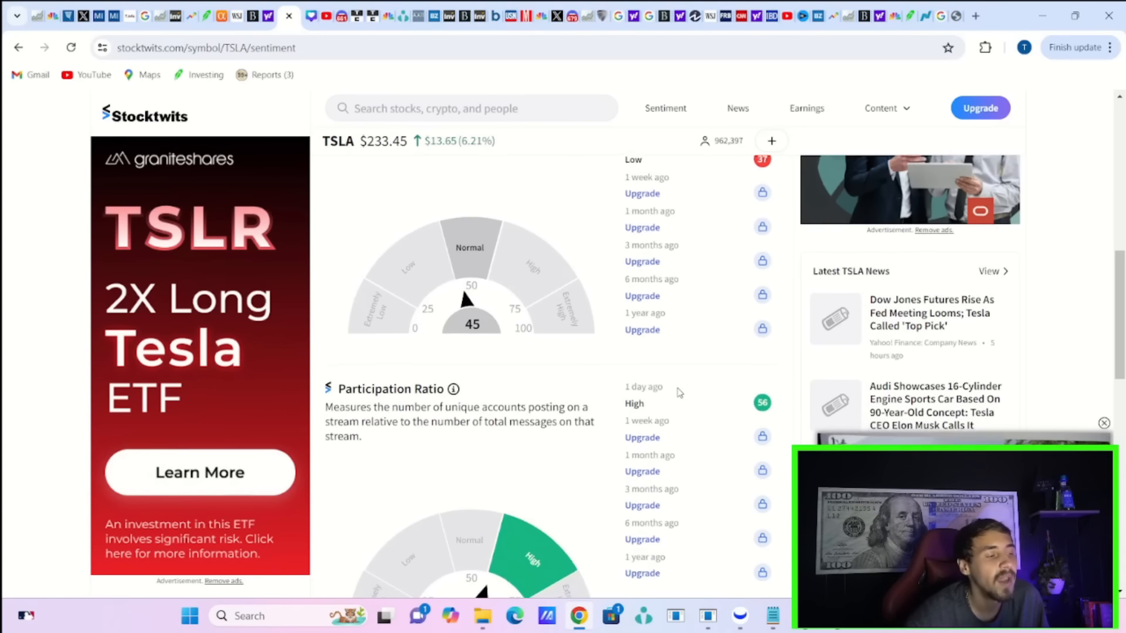
pyautogui.scroll(-3)
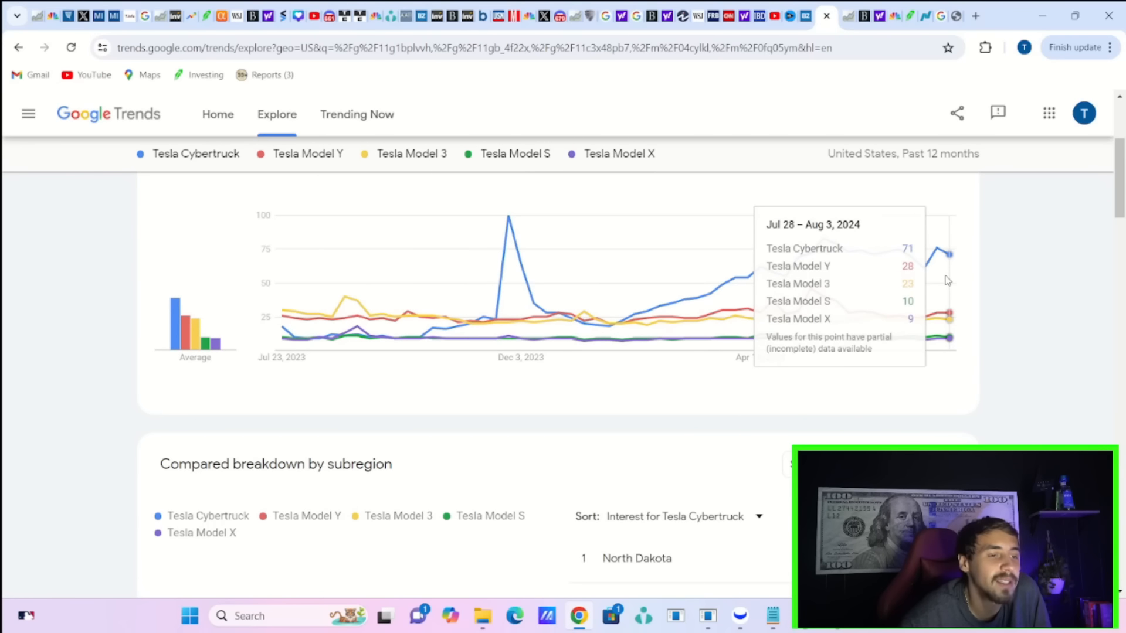
pyautogui.moveTo(944, 279)
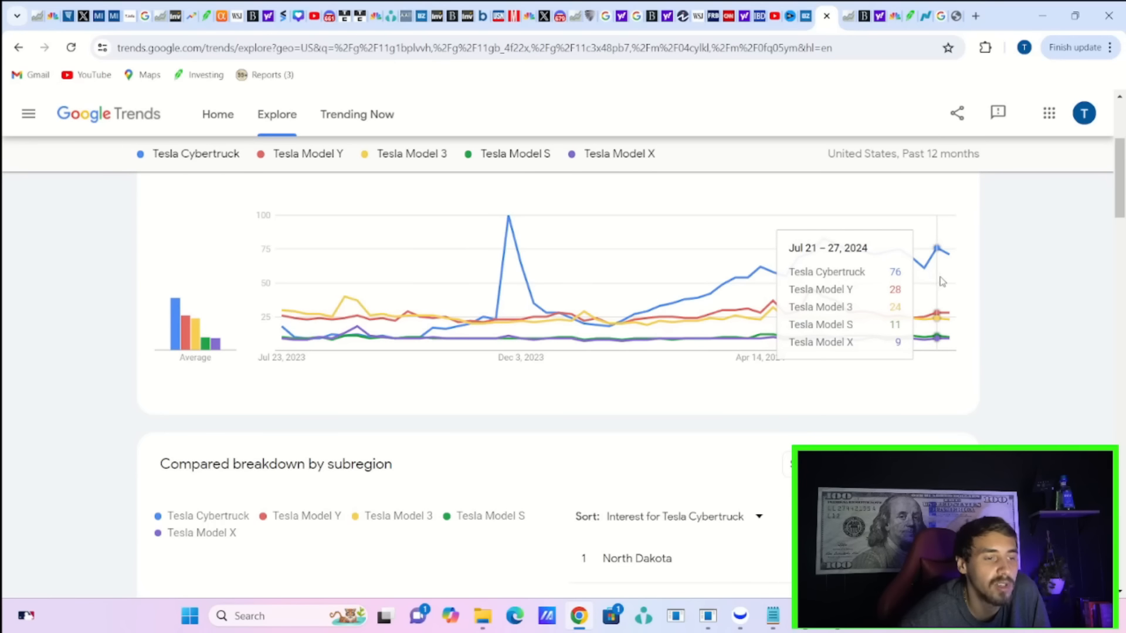
pyautogui.moveTo(944, 280)
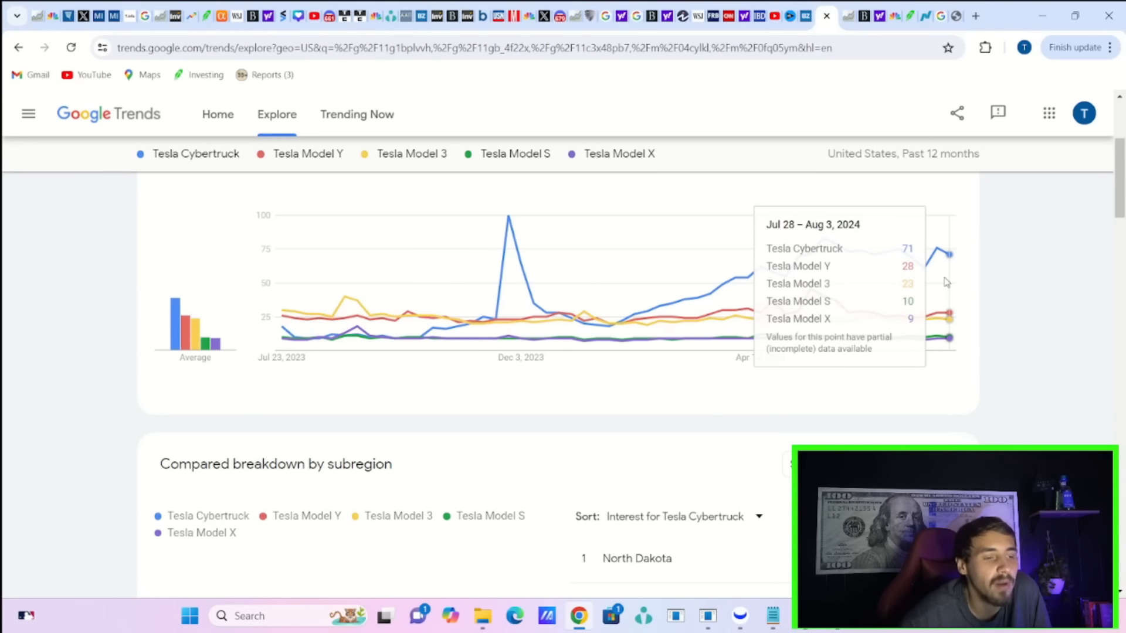
pyautogui.moveTo(926, 269)
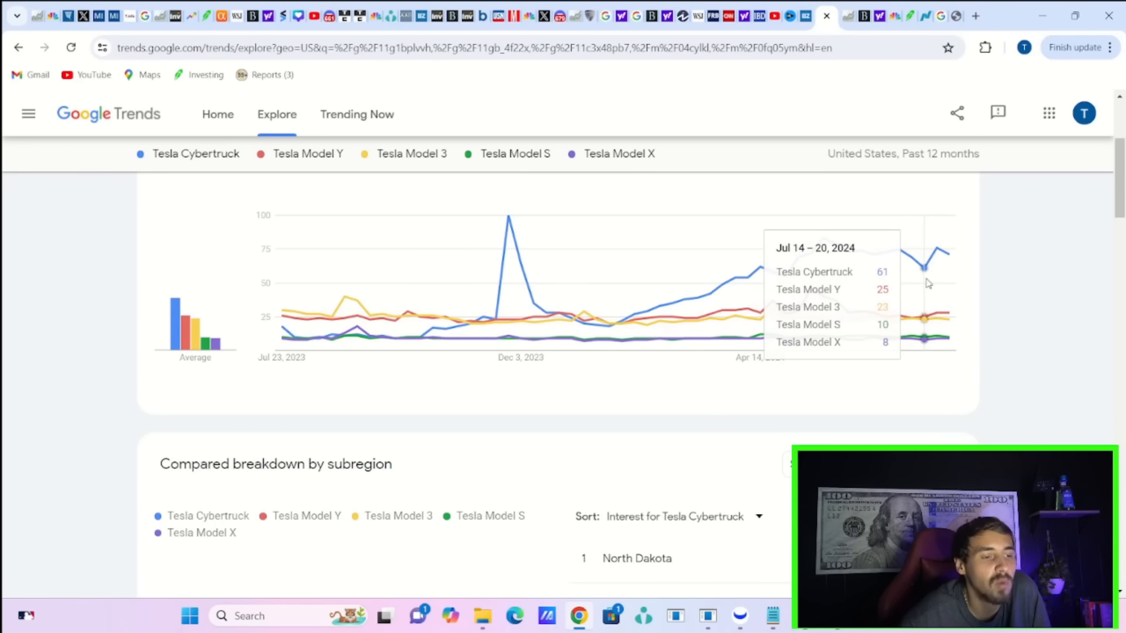
pyautogui.moveTo(949, 290)
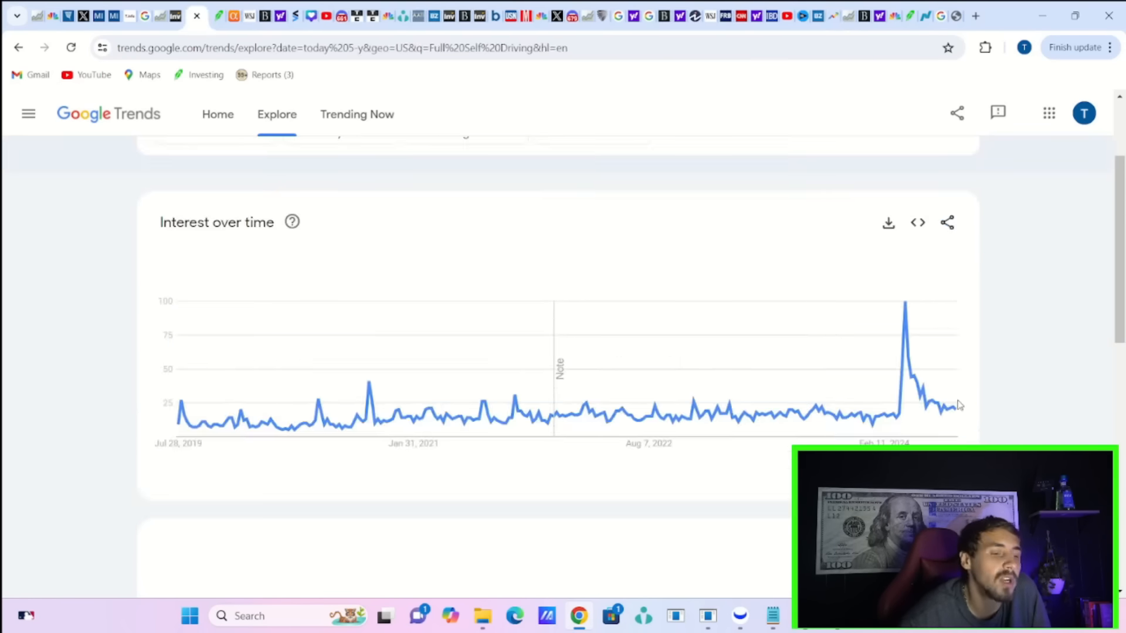
pyautogui.moveTo(958, 407)
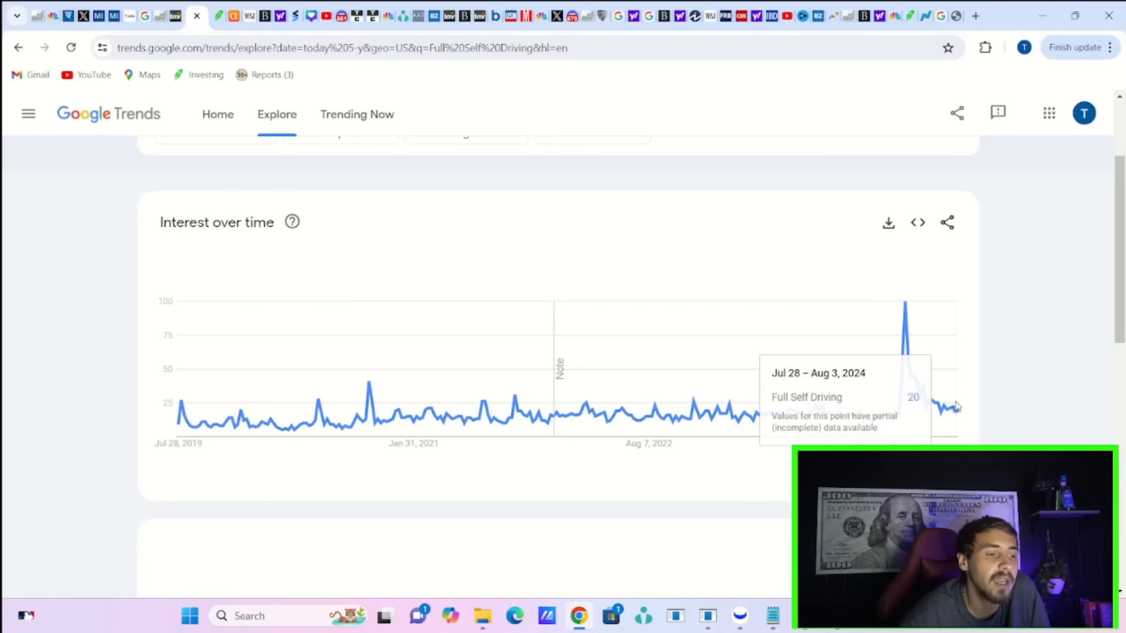
pyautogui.moveTo(826, 419)
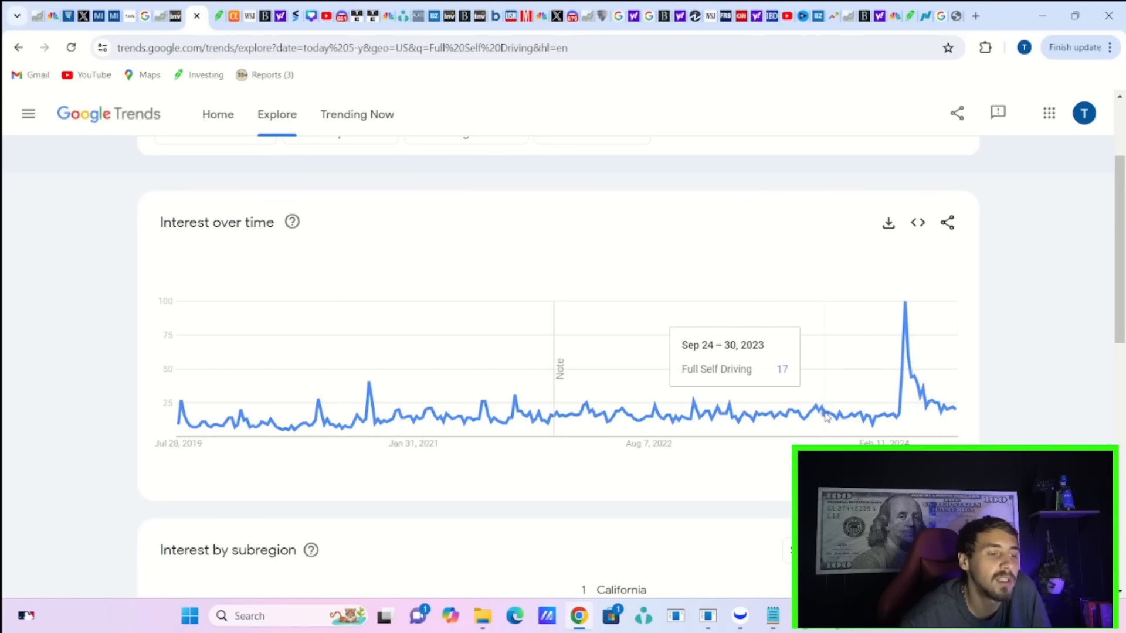
pyautogui.moveTo(579, 412)
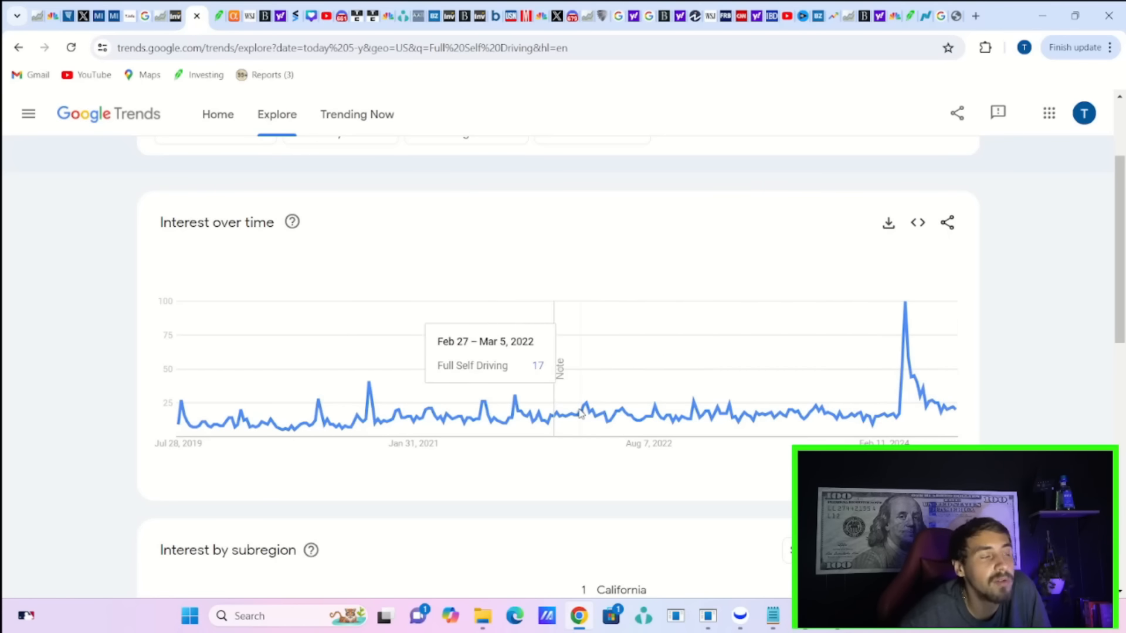
pyautogui.moveTo(950, 387)
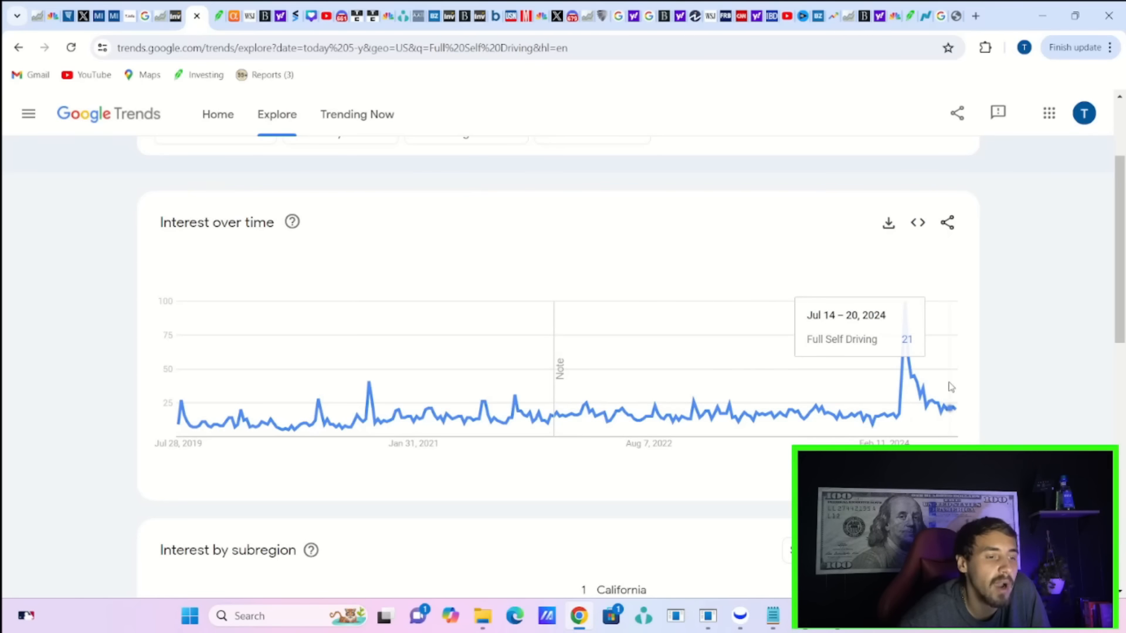
pyautogui.moveTo(883, 348)
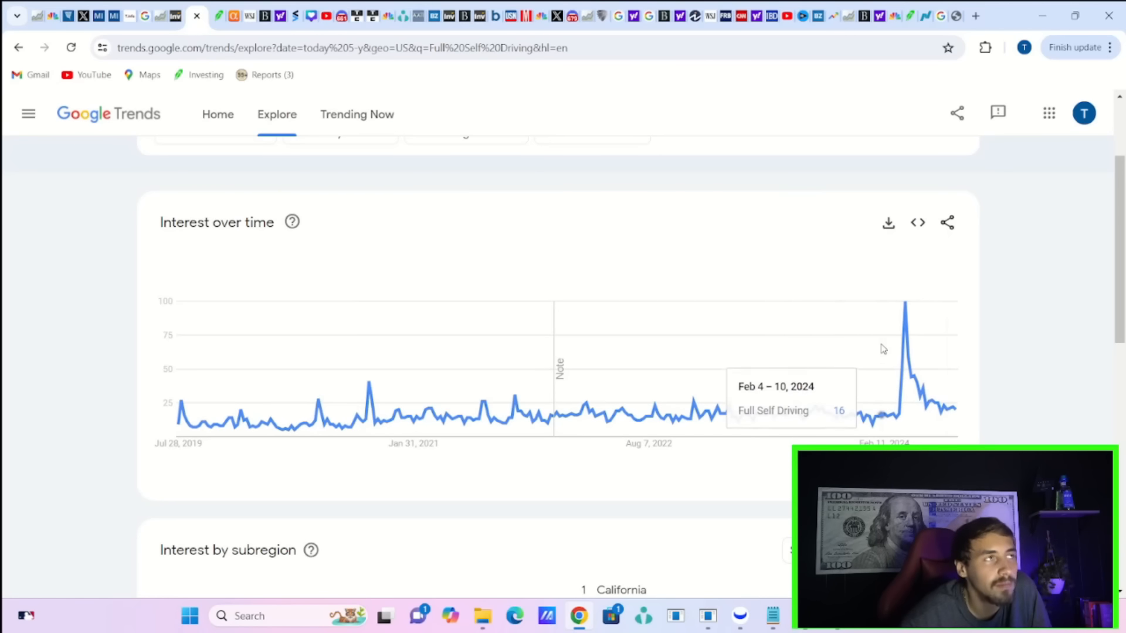
pyautogui.scroll(-3)
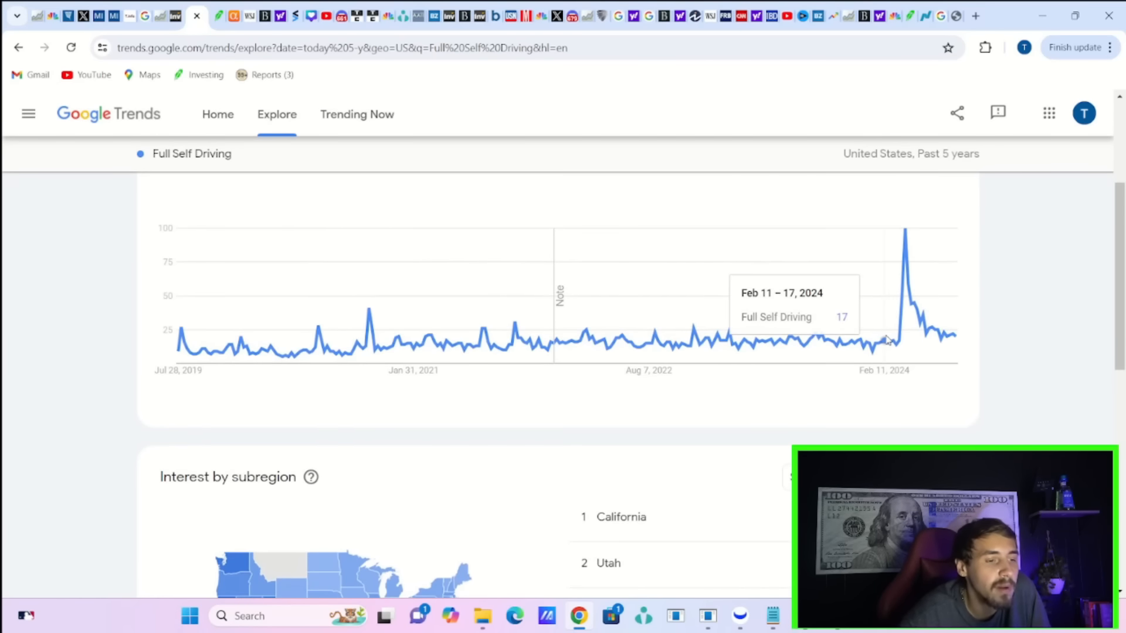
pyautogui.scroll(-3)
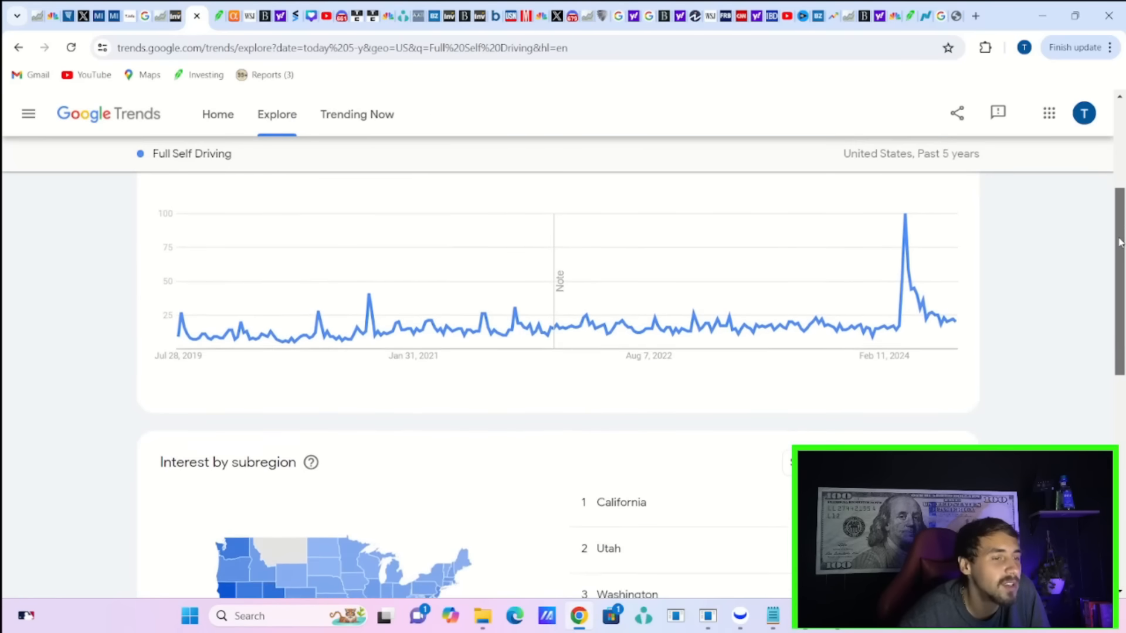
pyautogui.scroll(-3)
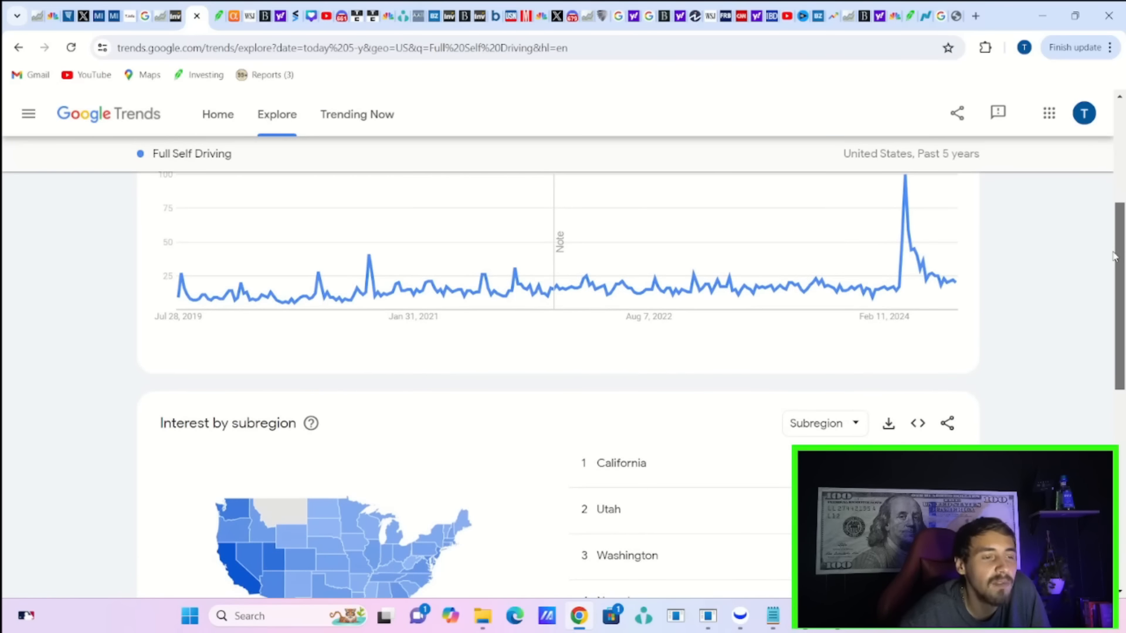
pyautogui.scroll(-3)
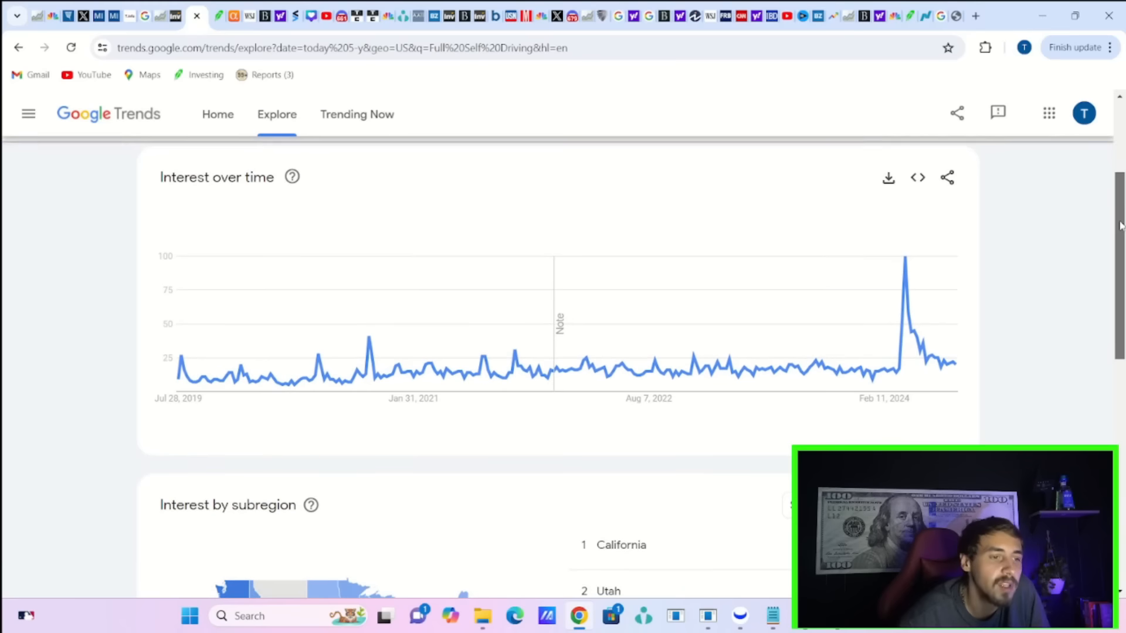
pyautogui.scroll(-3)
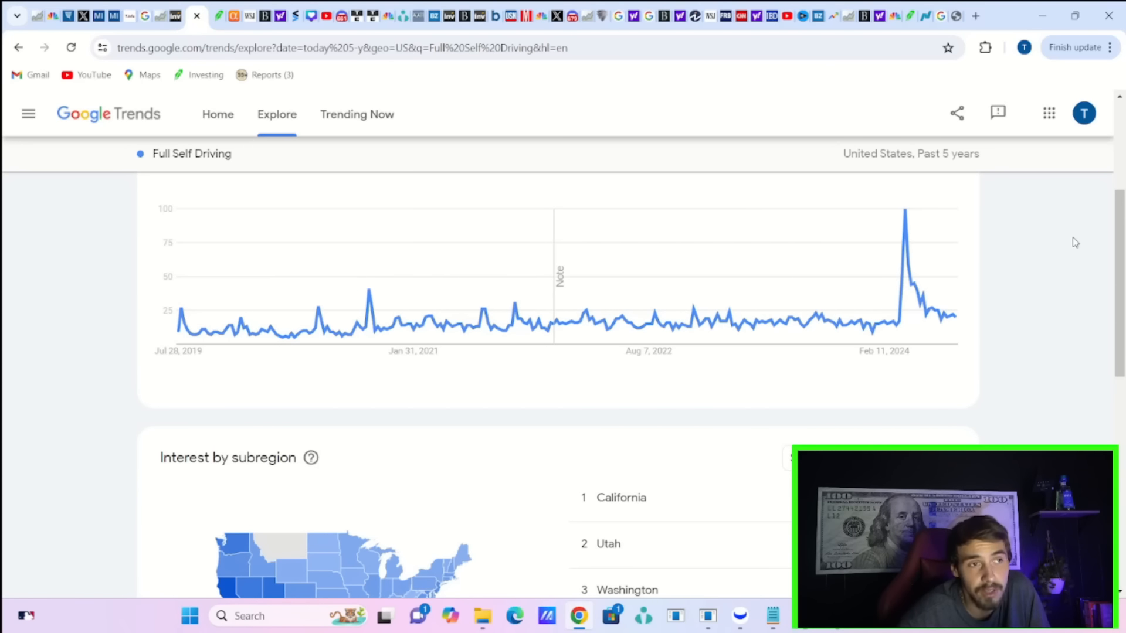
pyautogui.moveTo(915, 301)
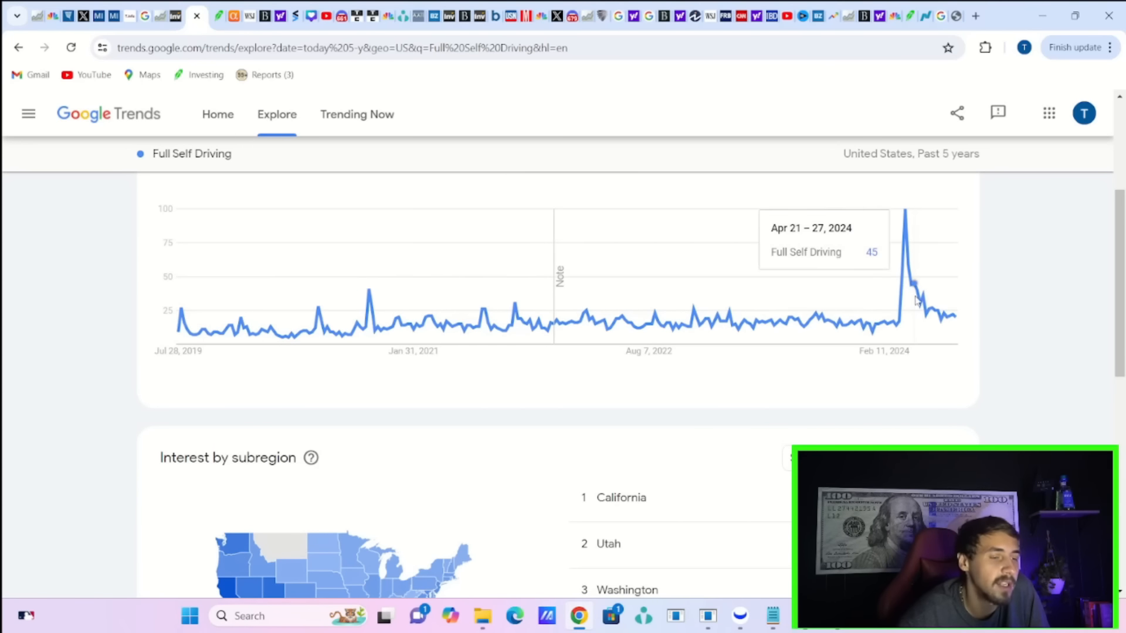
pyautogui.moveTo(901, 217)
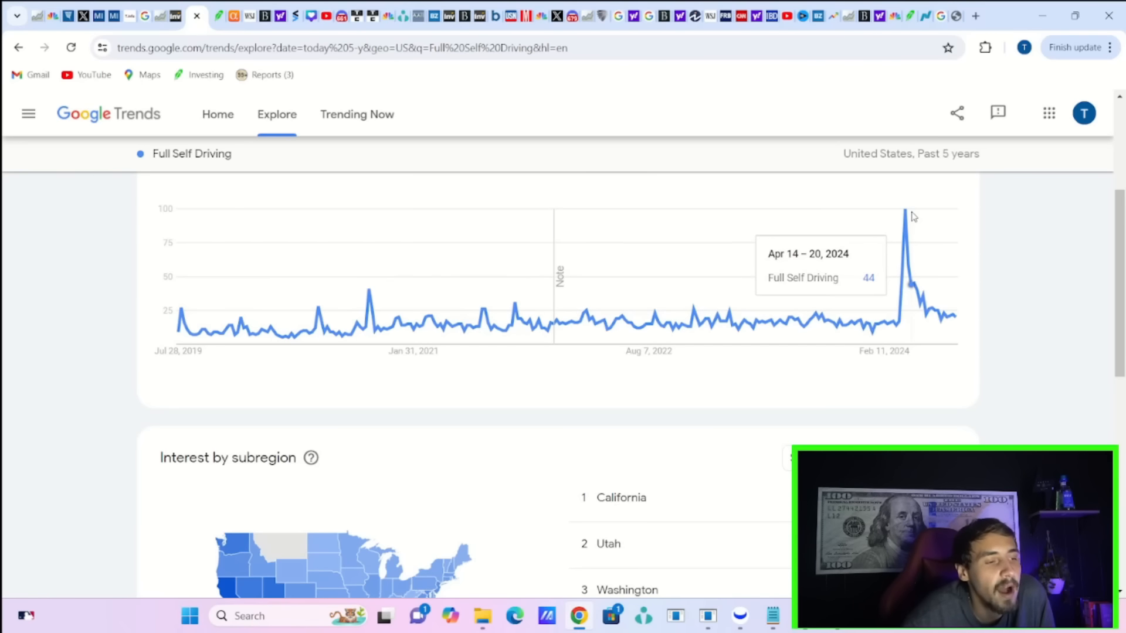
pyautogui.moveTo(901, 221)
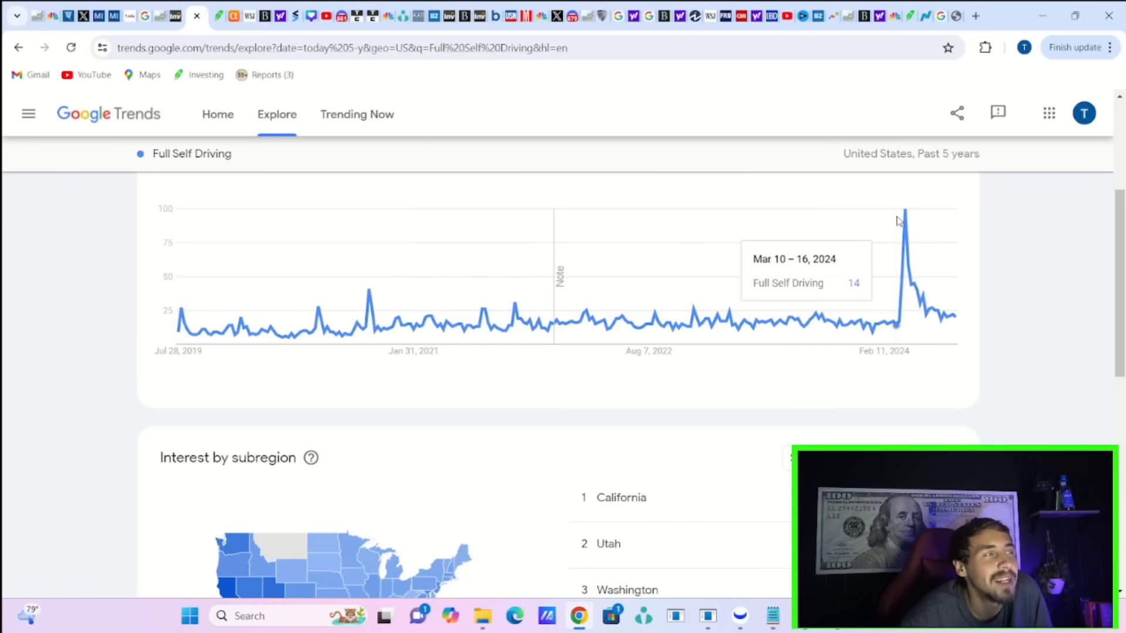
pyautogui.moveTo(892, 222)
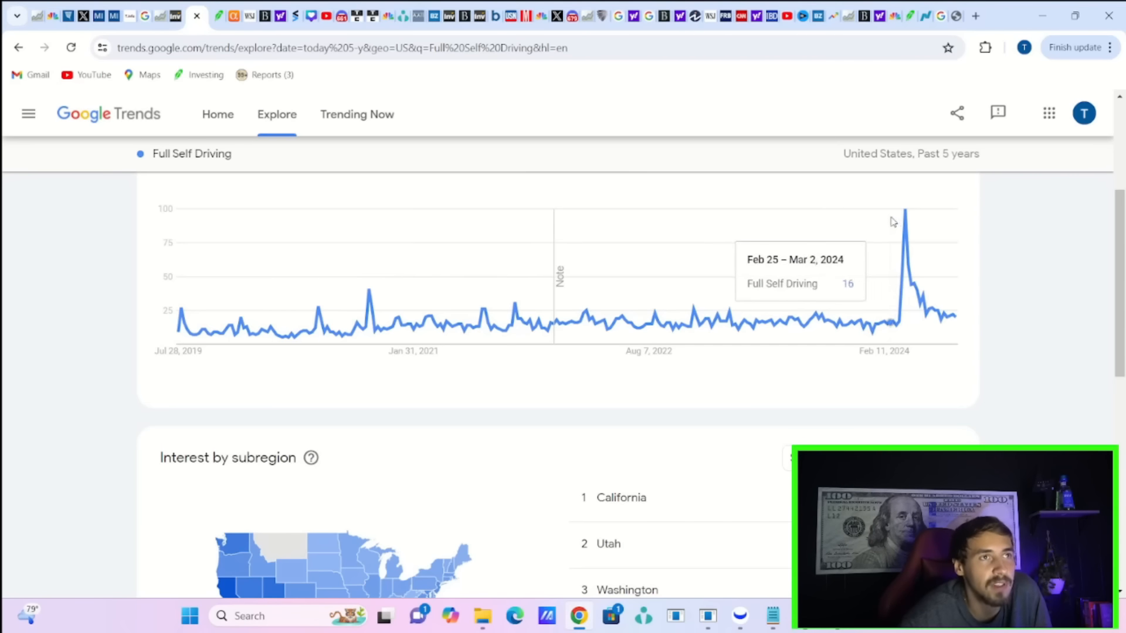
pyautogui.moveTo(876, 228)
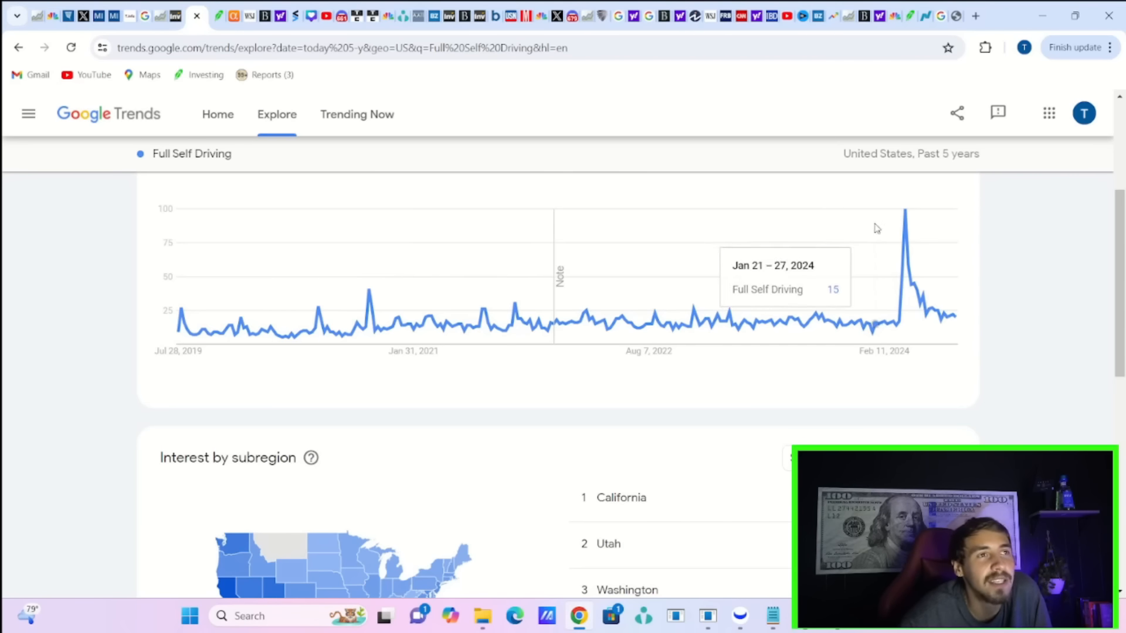
pyautogui.moveTo(907, 227)
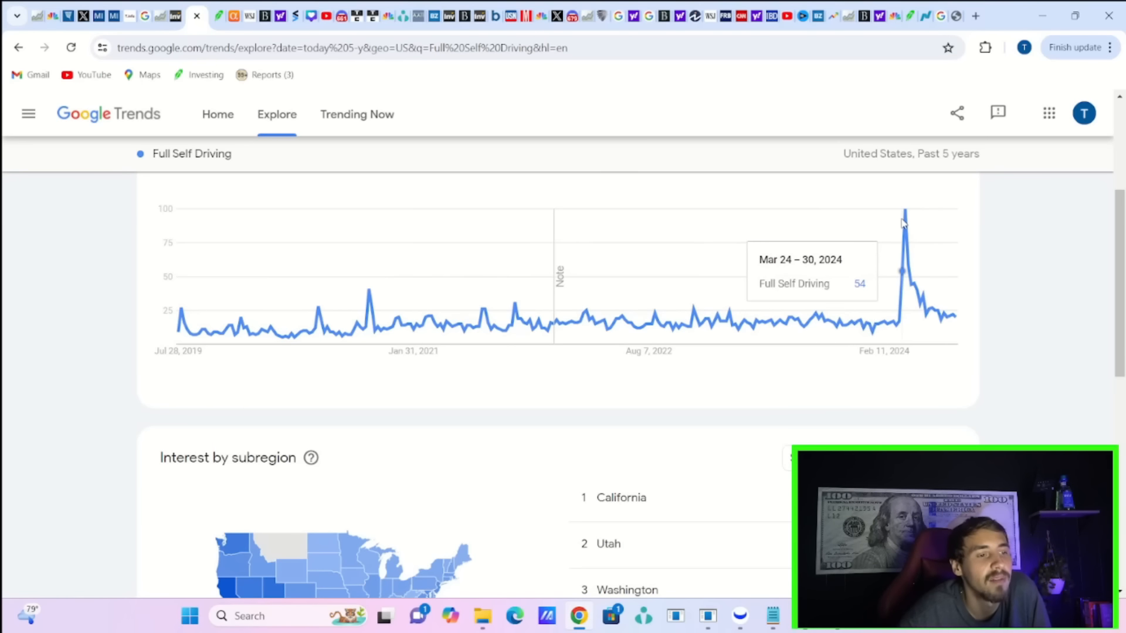
pyautogui.moveTo(893, 224)
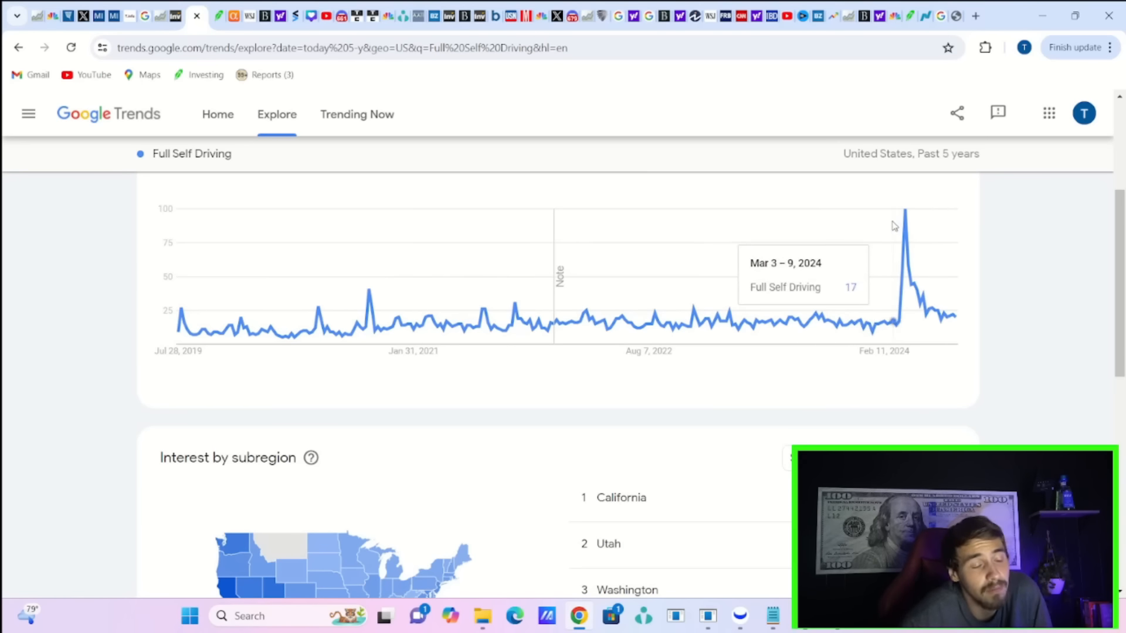
pyautogui.moveTo(887, 228)
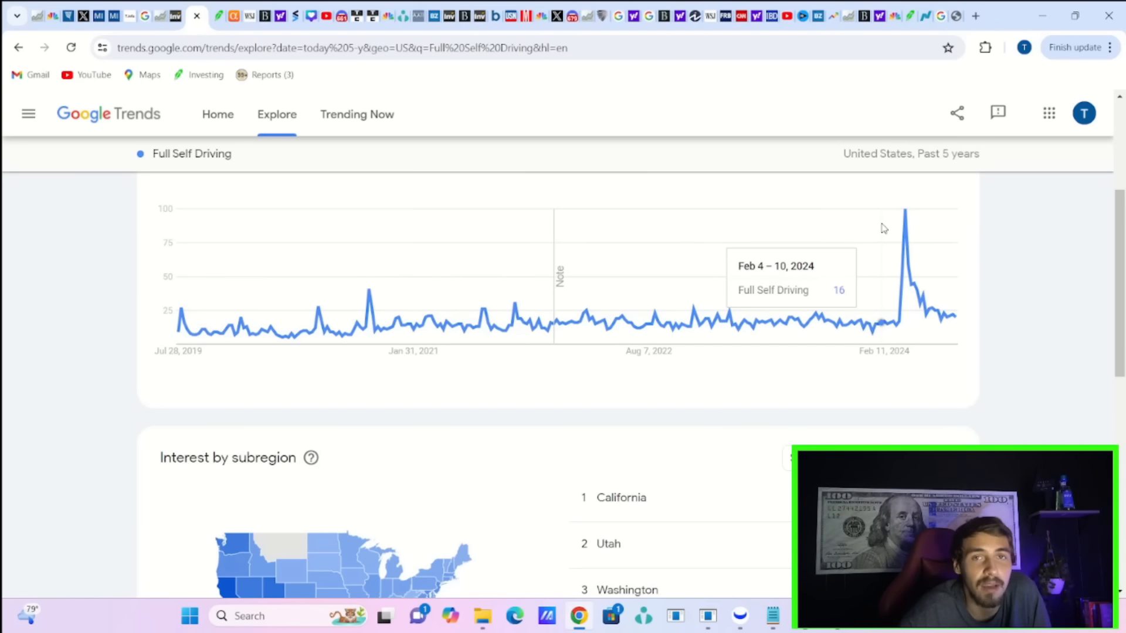
pyautogui.moveTo(607, 523)
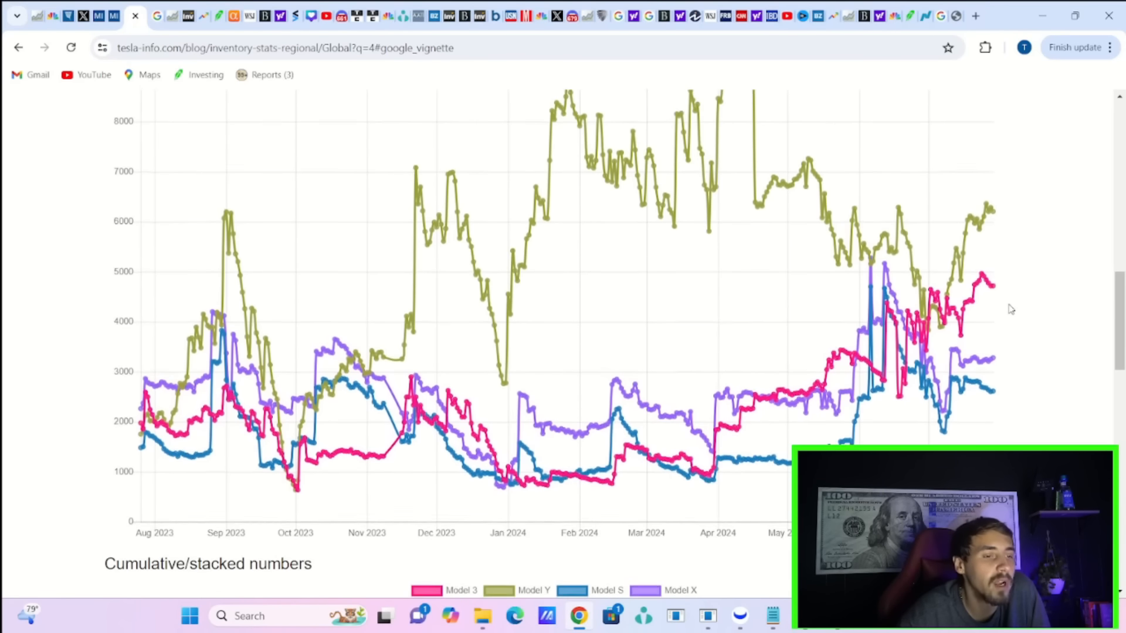
pyautogui.moveTo(994, 216)
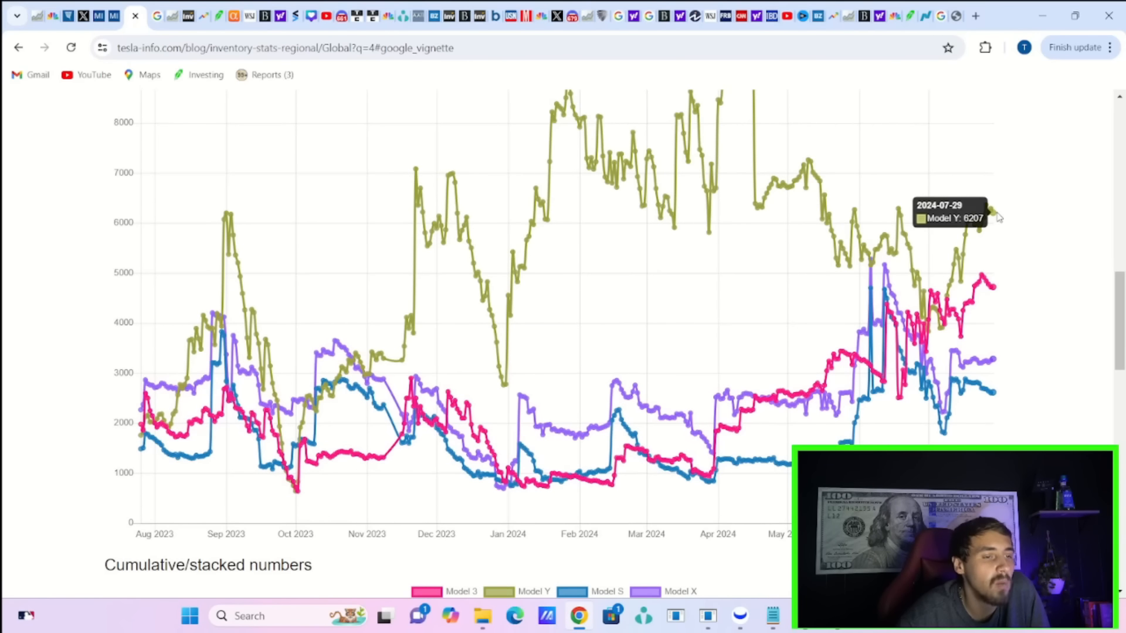
pyautogui.moveTo(997, 286)
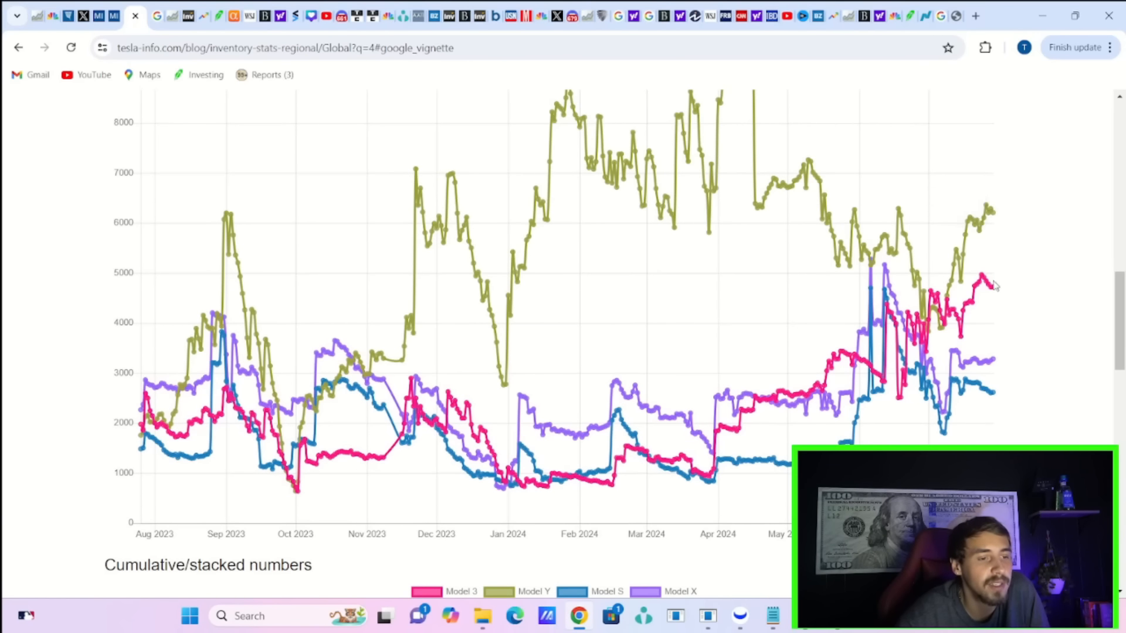
pyautogui.moveTo(986, 346)
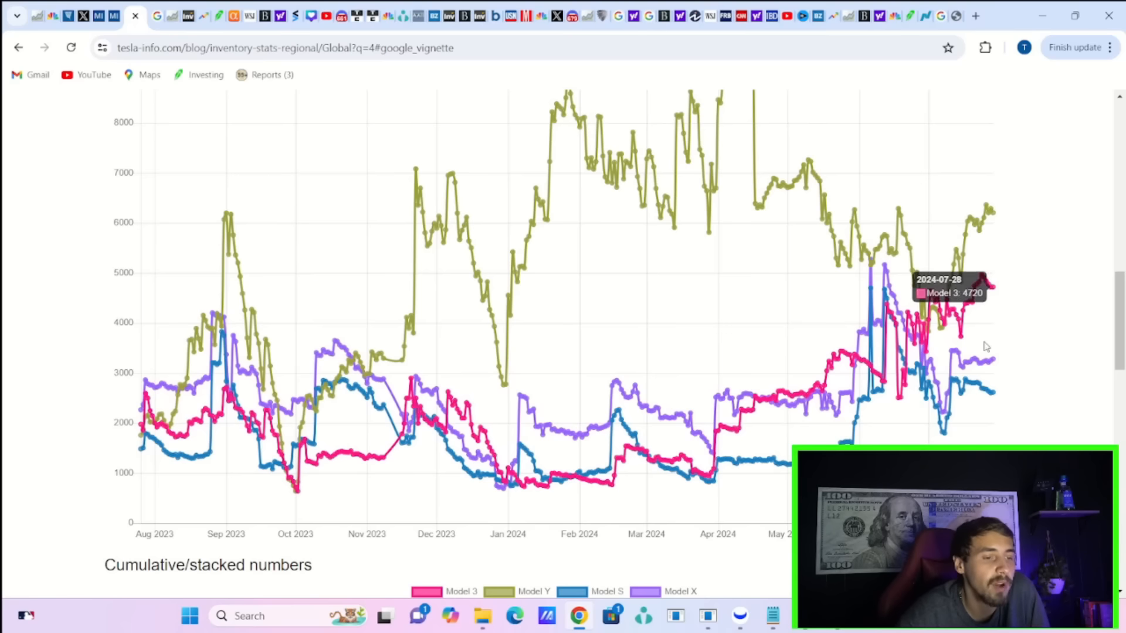
pyautogui.moveTo(1000, 365)
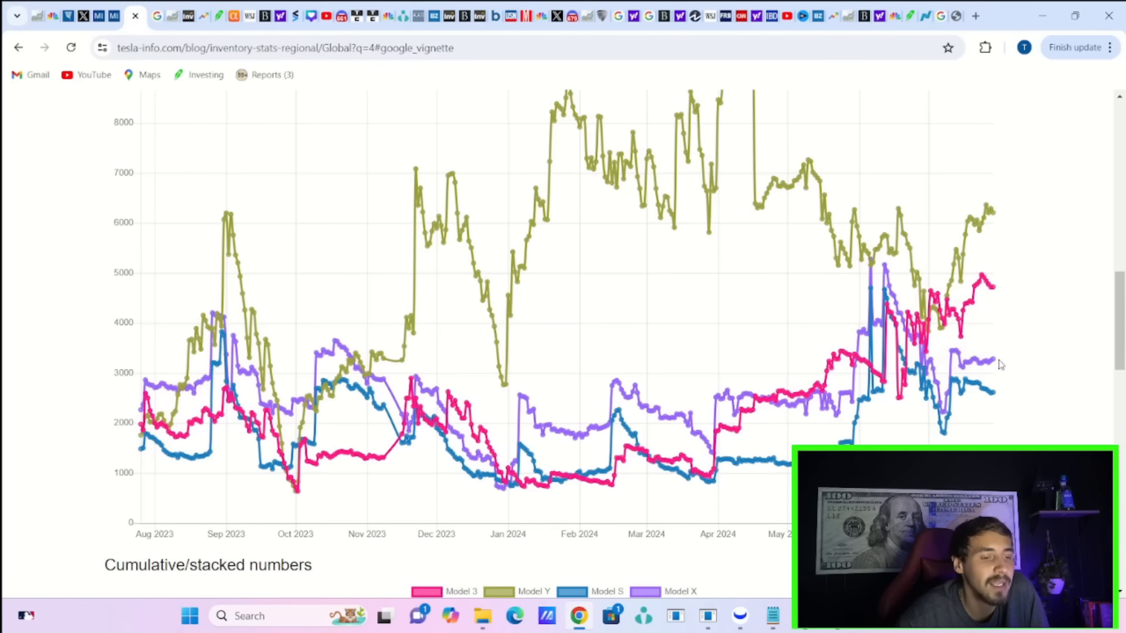
# - Scroll slightly down the Model 3, Y, S and X global inventory chart
pyautogui.scroll(-3)
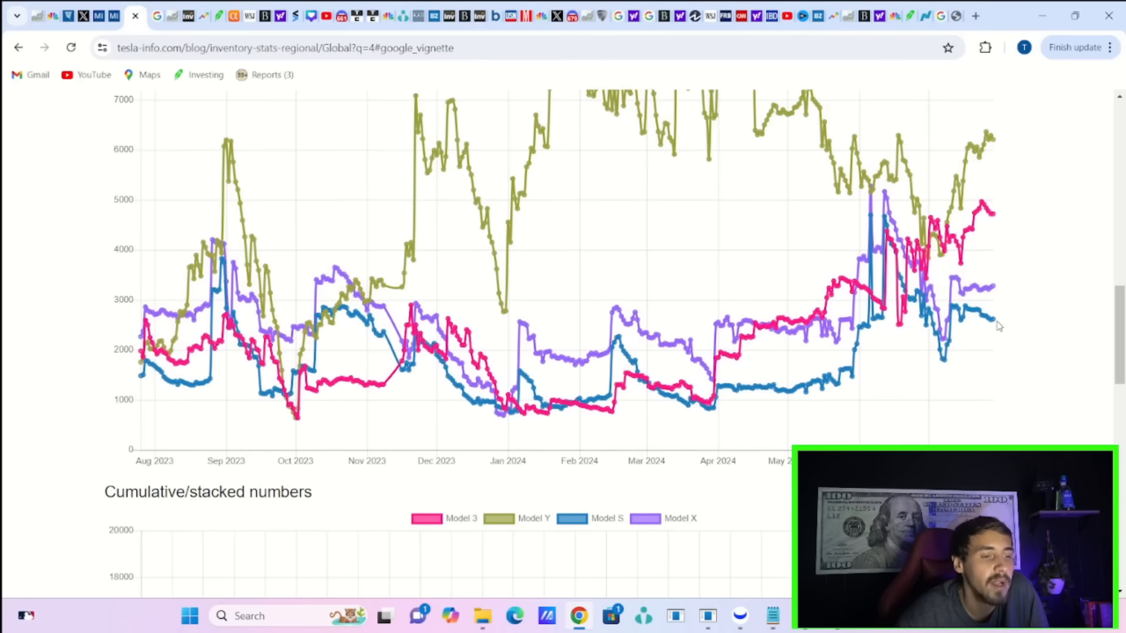
pyautogui.moveTo(991, 324)
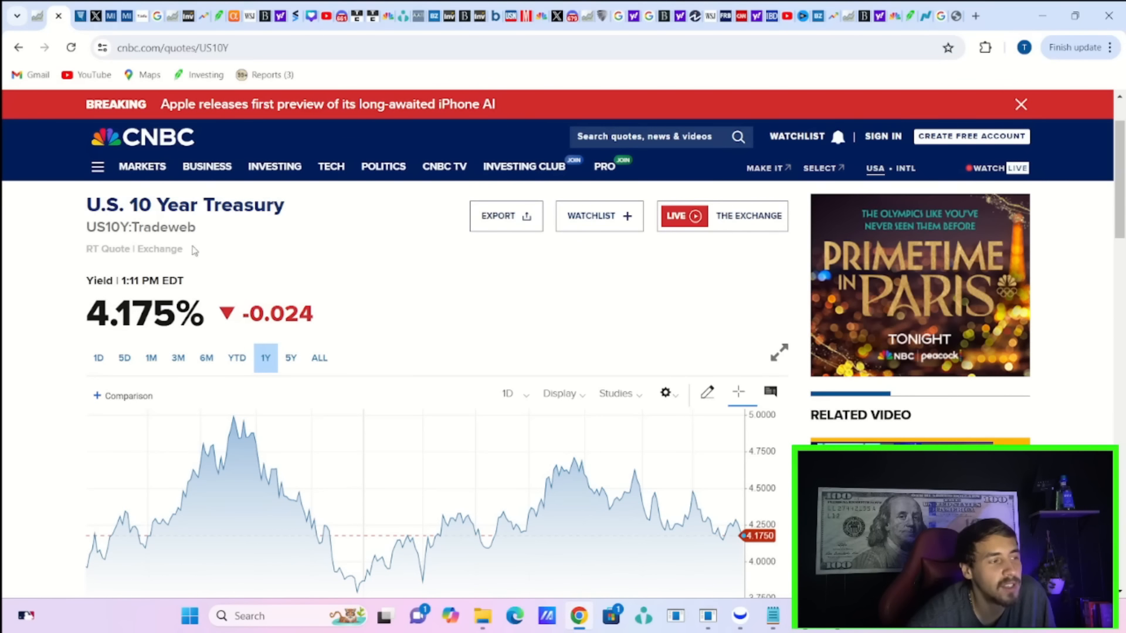
pyautogui.moveTo(333, 313)
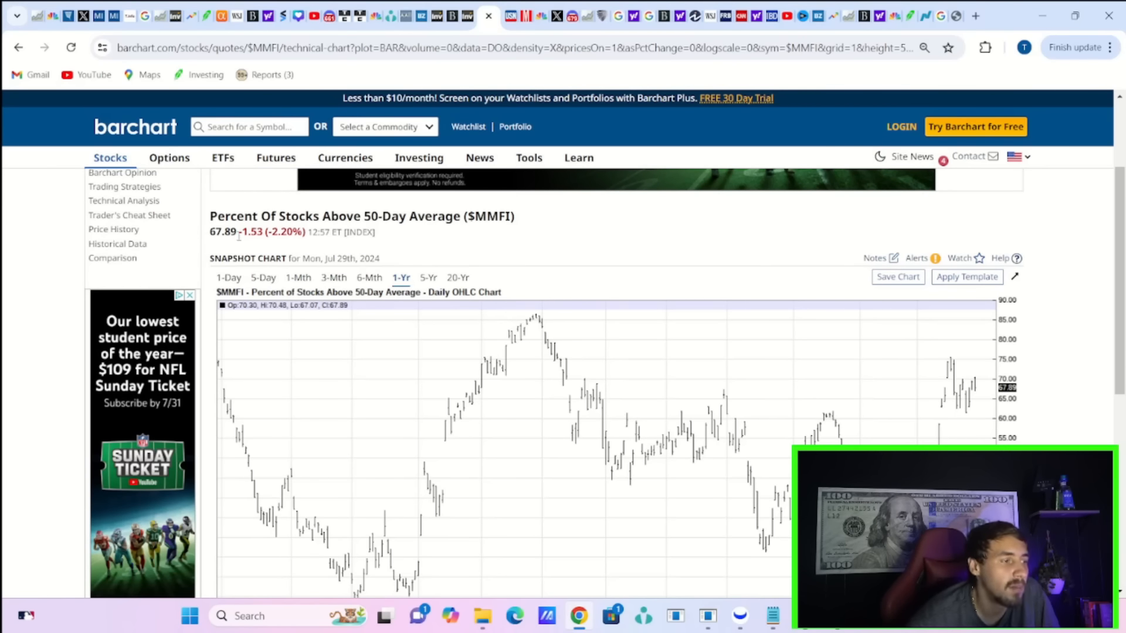
# - Highlight the $MMFI last price of 67.89 on the one-year chart
pyautogui.doubleClick(223, 231)
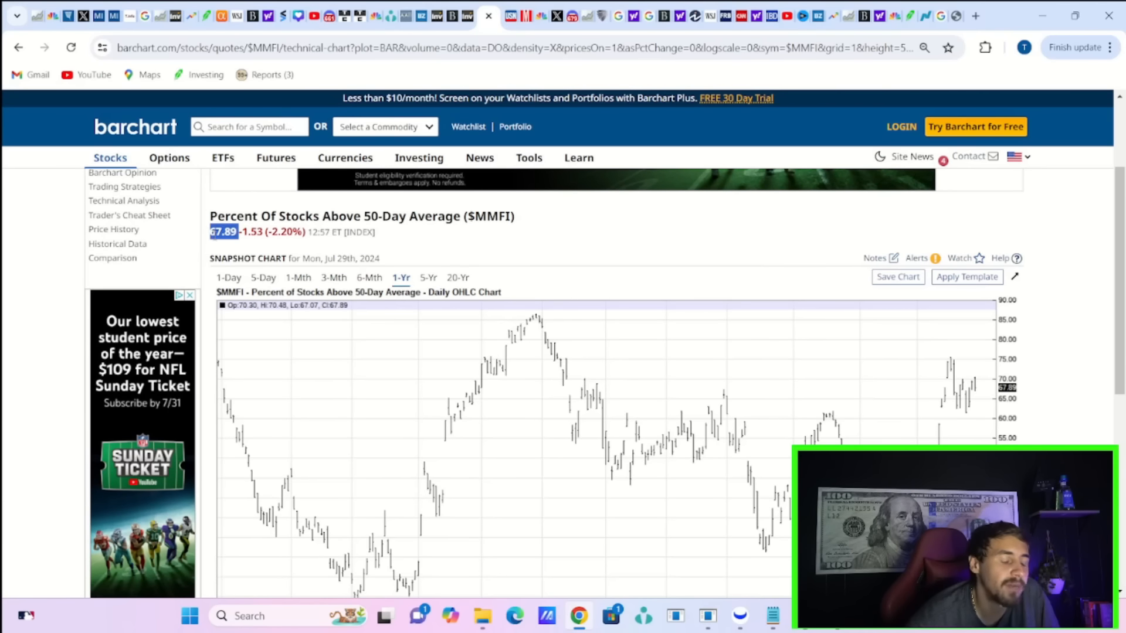
pyautogui.moveTo(953, 248)
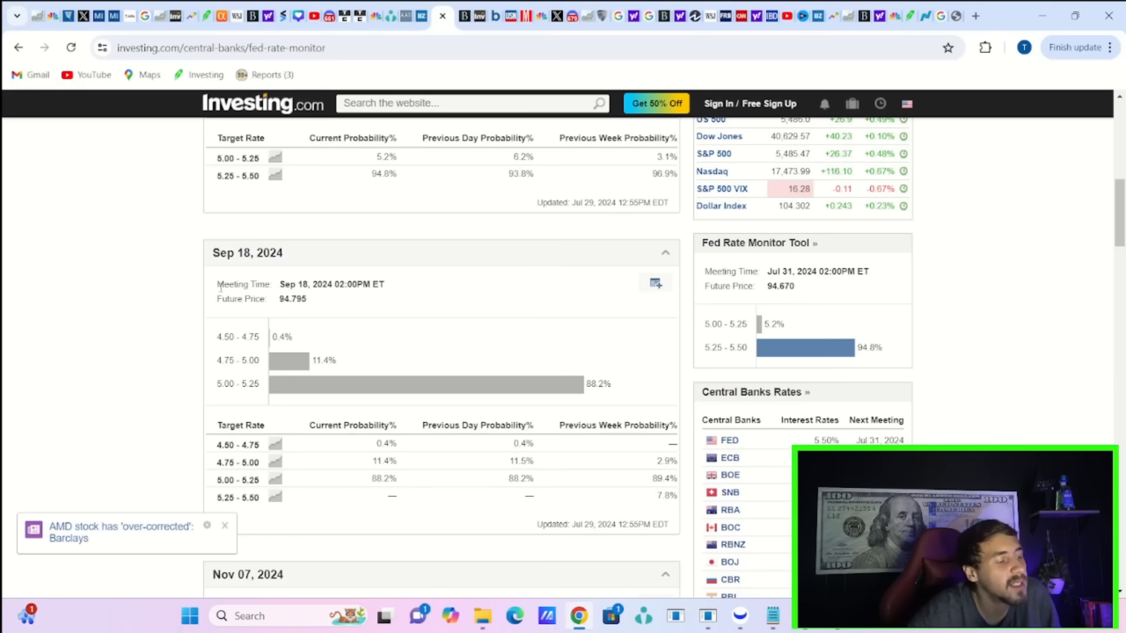
pyautogui.moveTo(652, 374)
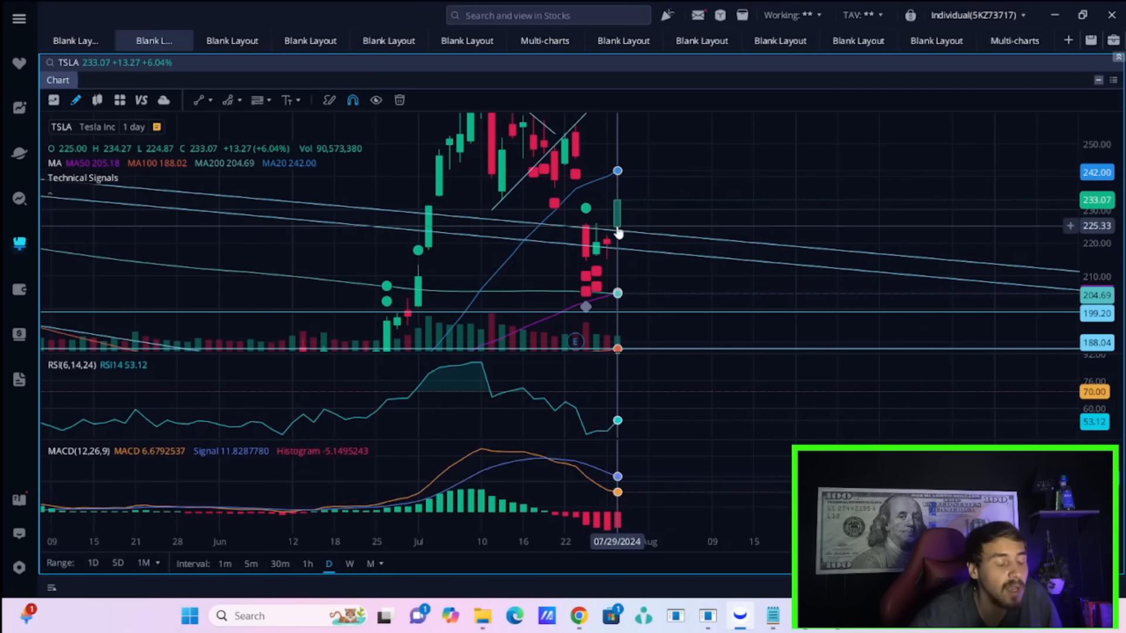
pyautogui.moveTo(501, 226)
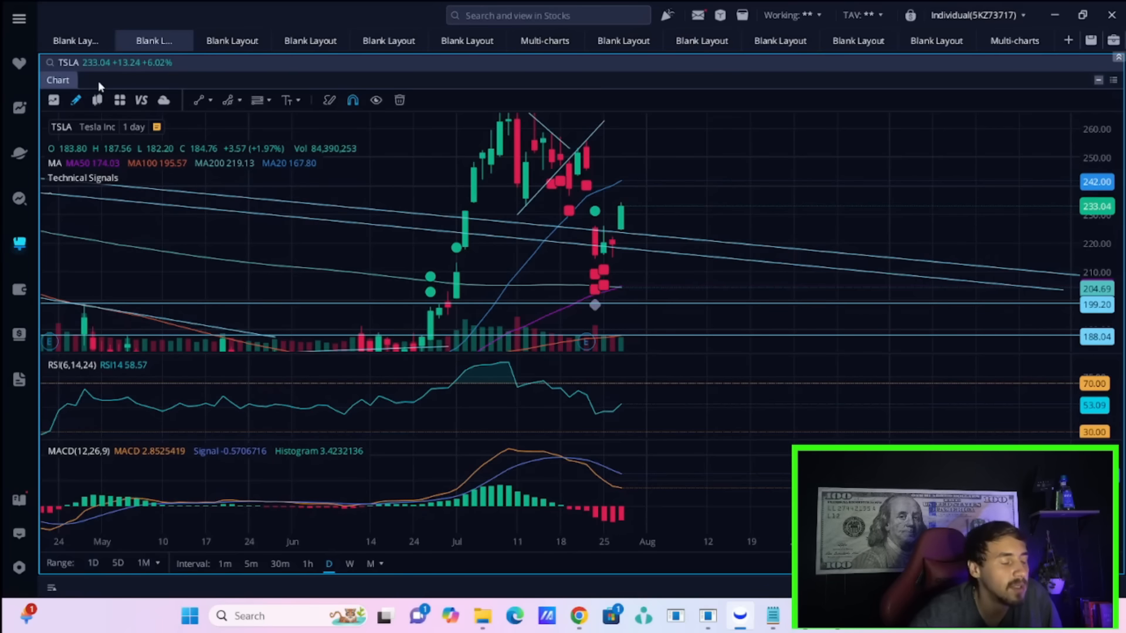
pyautogui.moveTo(605, 211)
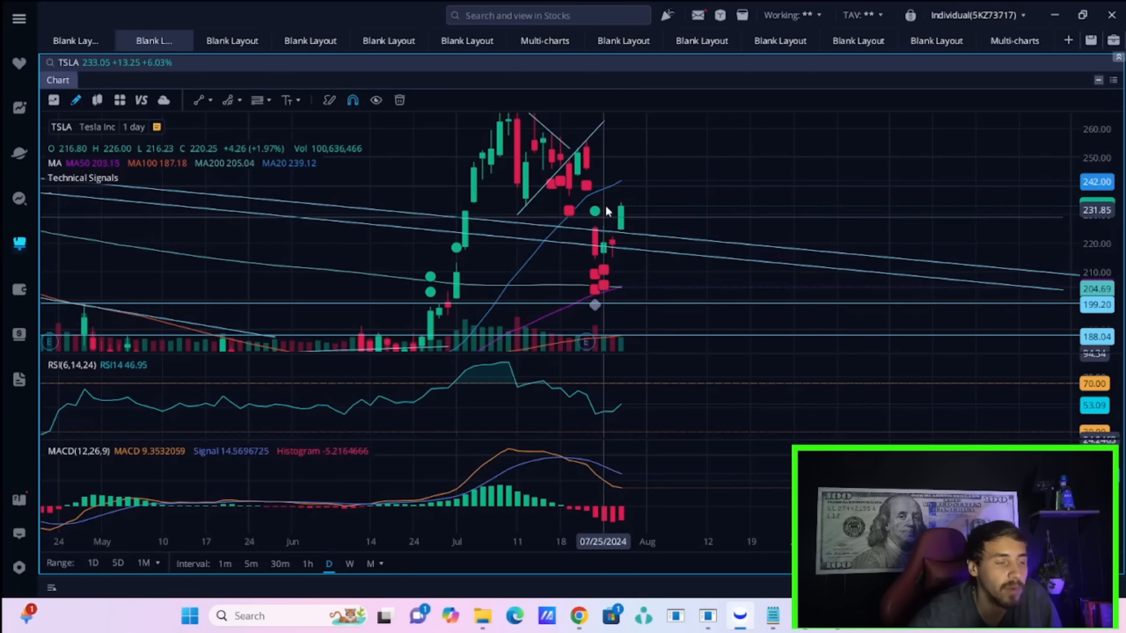
pyautogui.moveTo(653, 185)
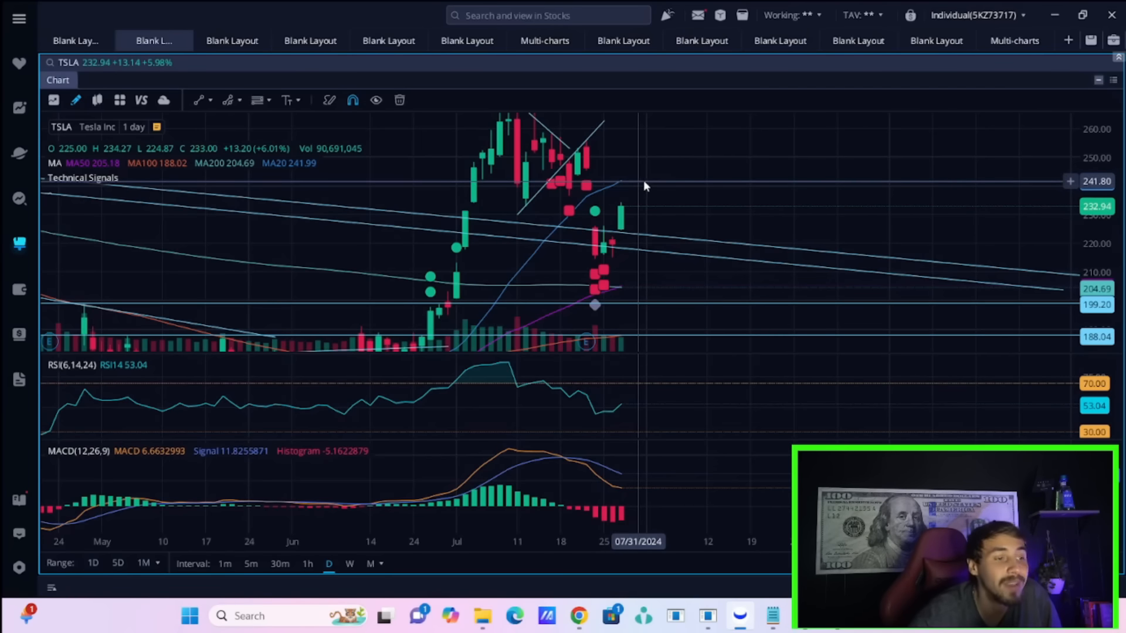
pyautogui.moveTo(1009, 390)
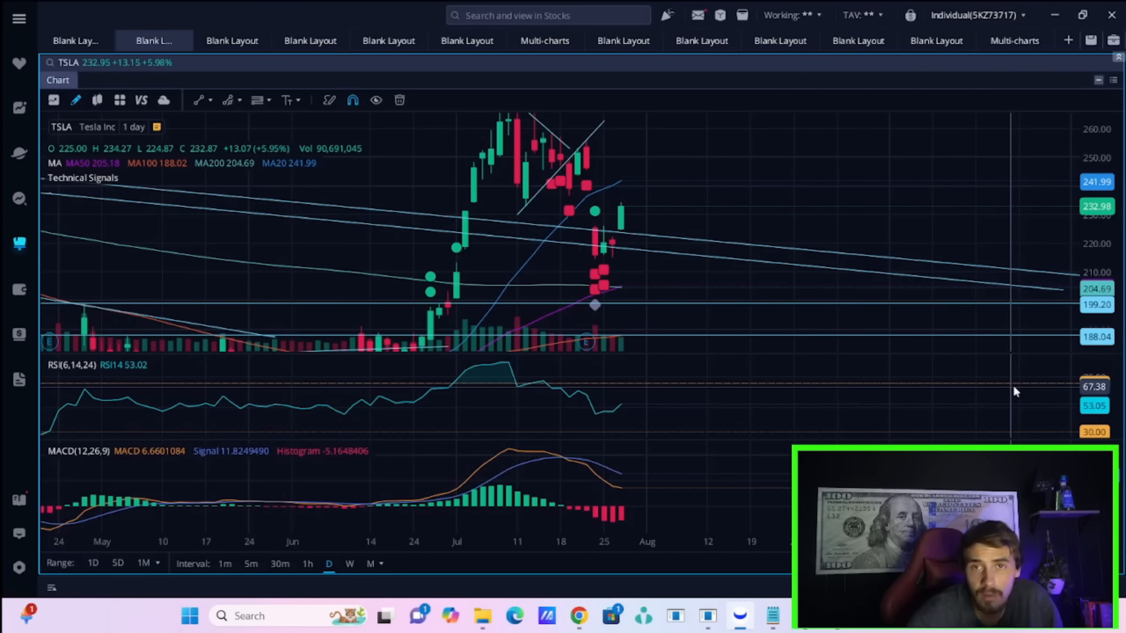
pyautogui.moveTo(694, 211)
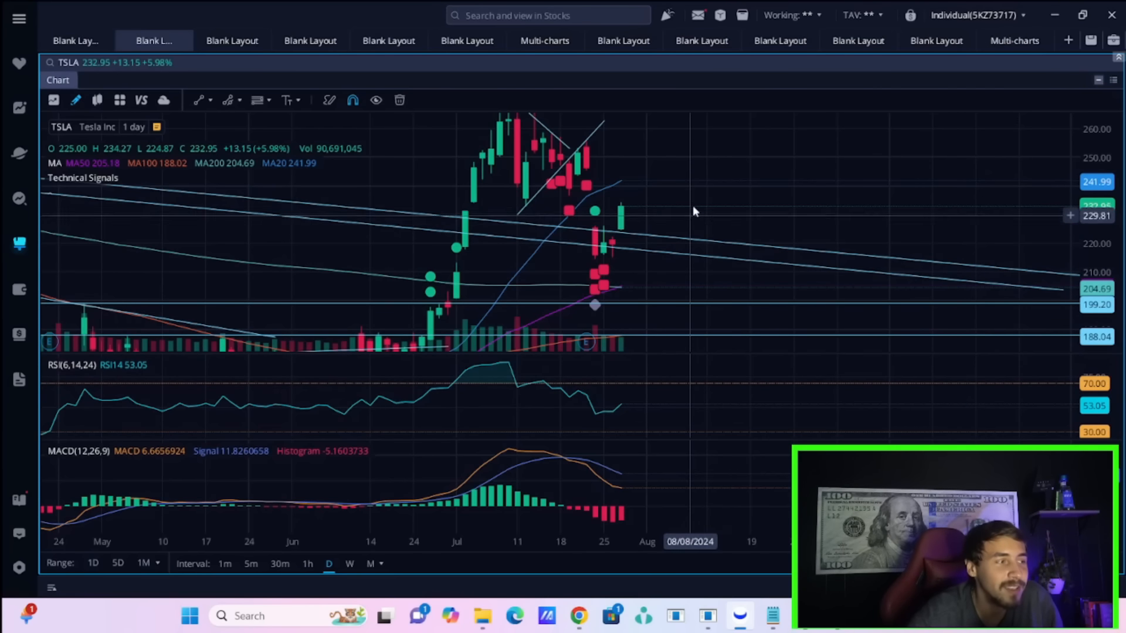
pyautogui.moveTo(675, 189)
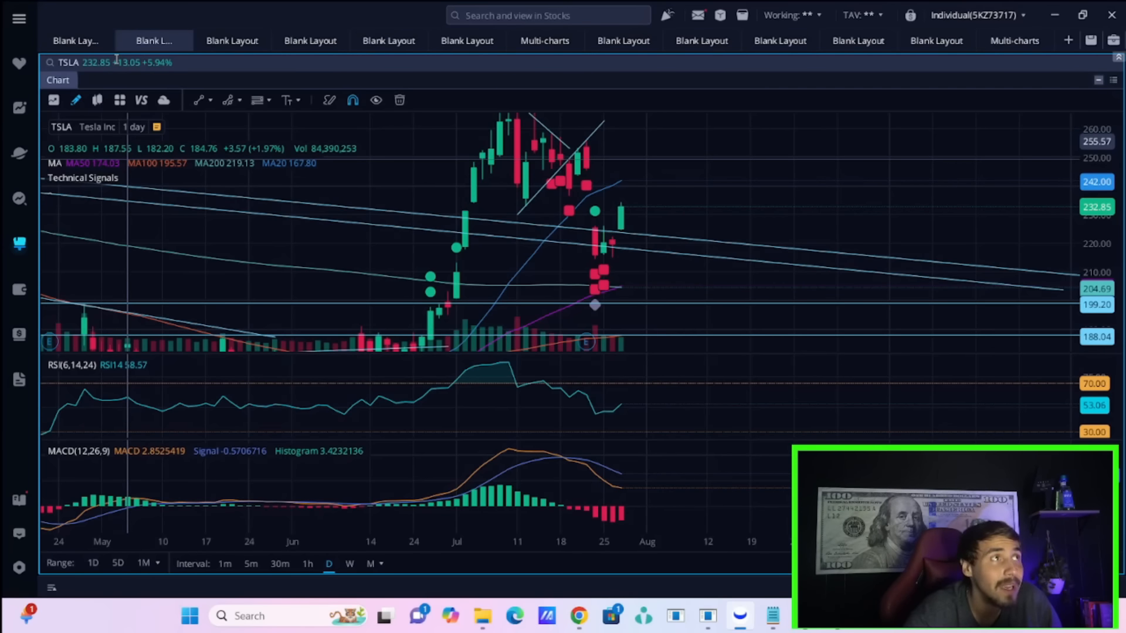
pyautogui.moveTo(474, 190)
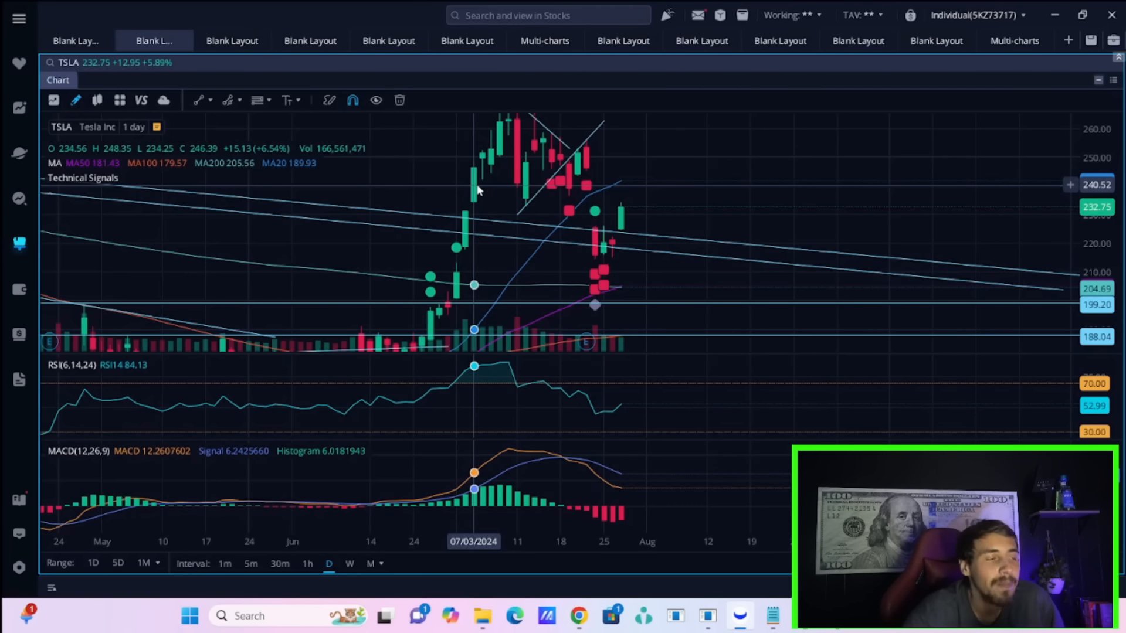
# - Select the TSLA daily chart layout tab with RSI and MACD panels
pyautogui.click(231, 40)
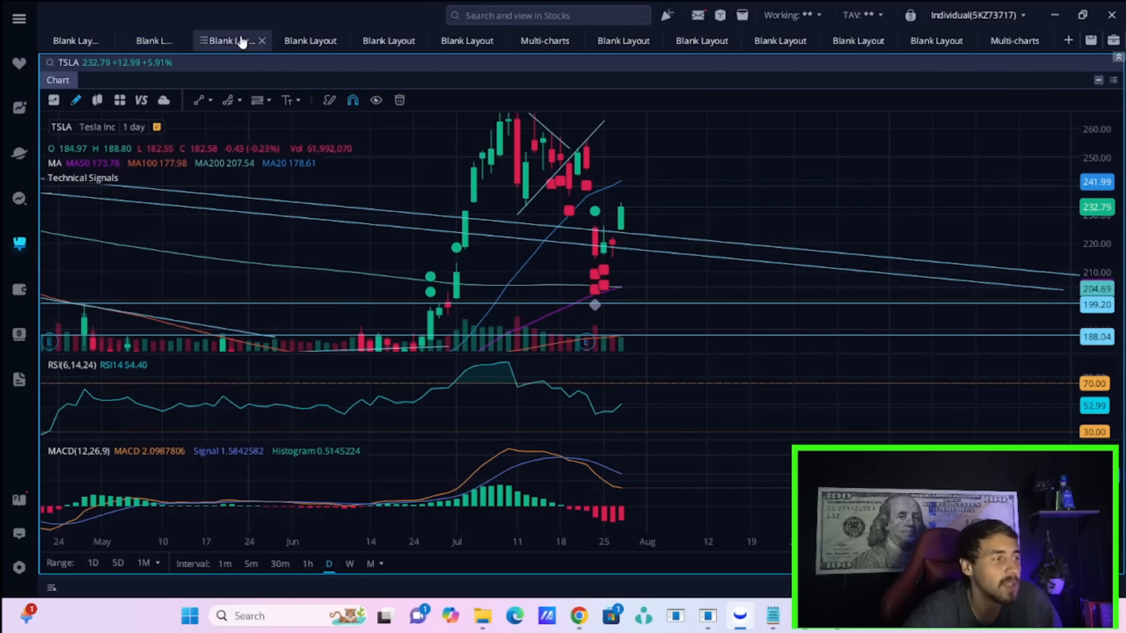
# - Select the chart tab to view TSLA's daily chart from March to September 2024
pyautogui.click(150, 40)
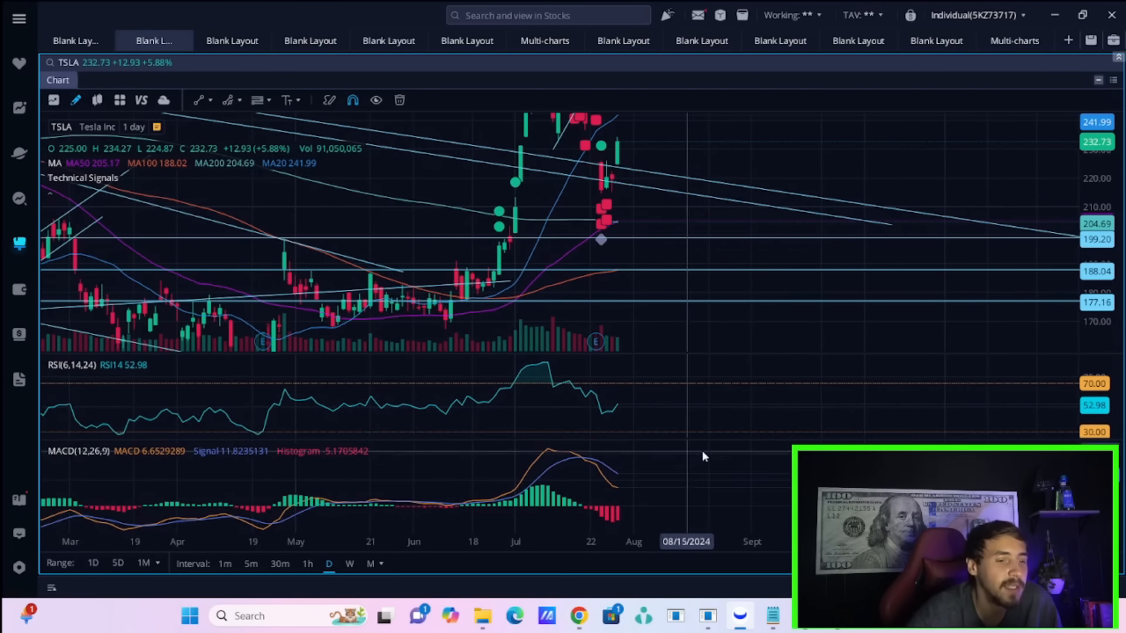
pyautogui.moveTo(611, 399)
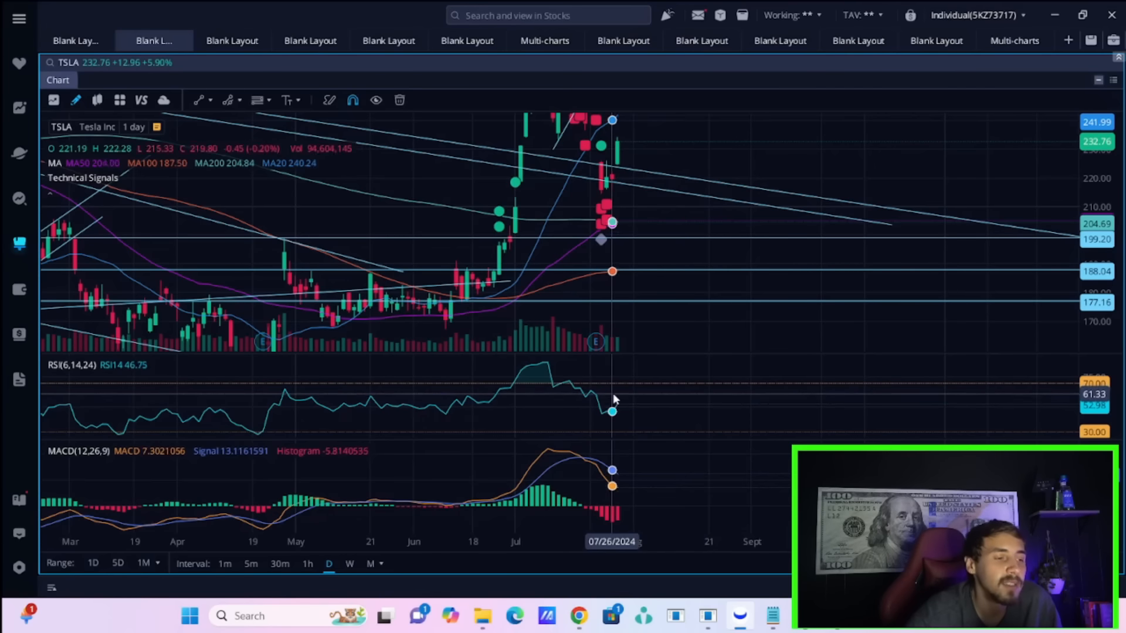
pyautogui.moveTo(697, 471)
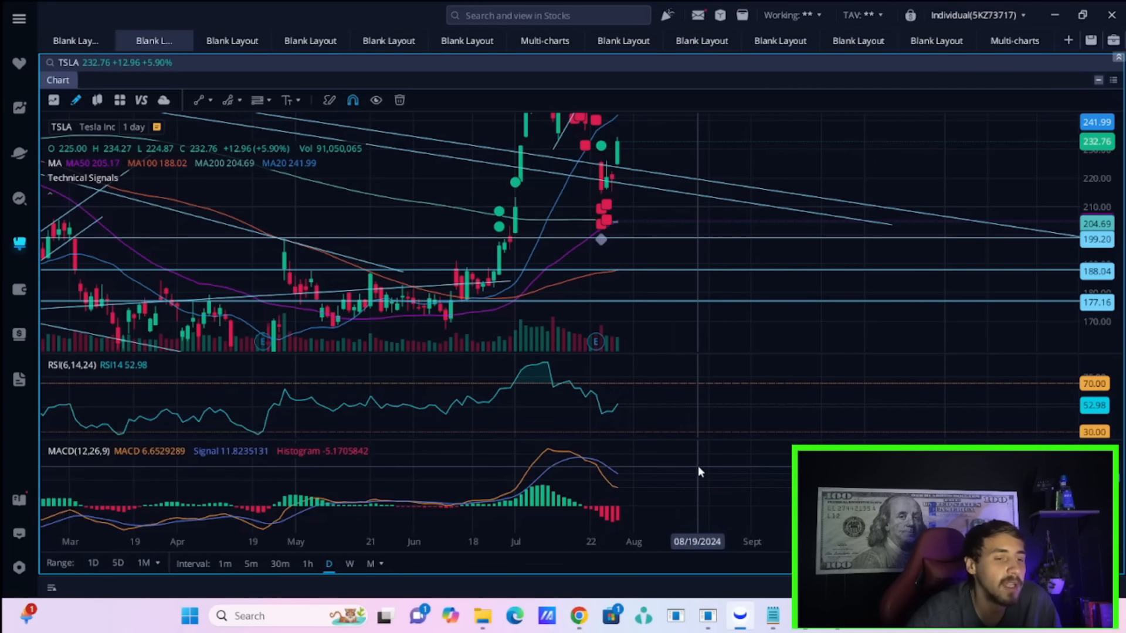
pyautogui.moveTo(682, 451)
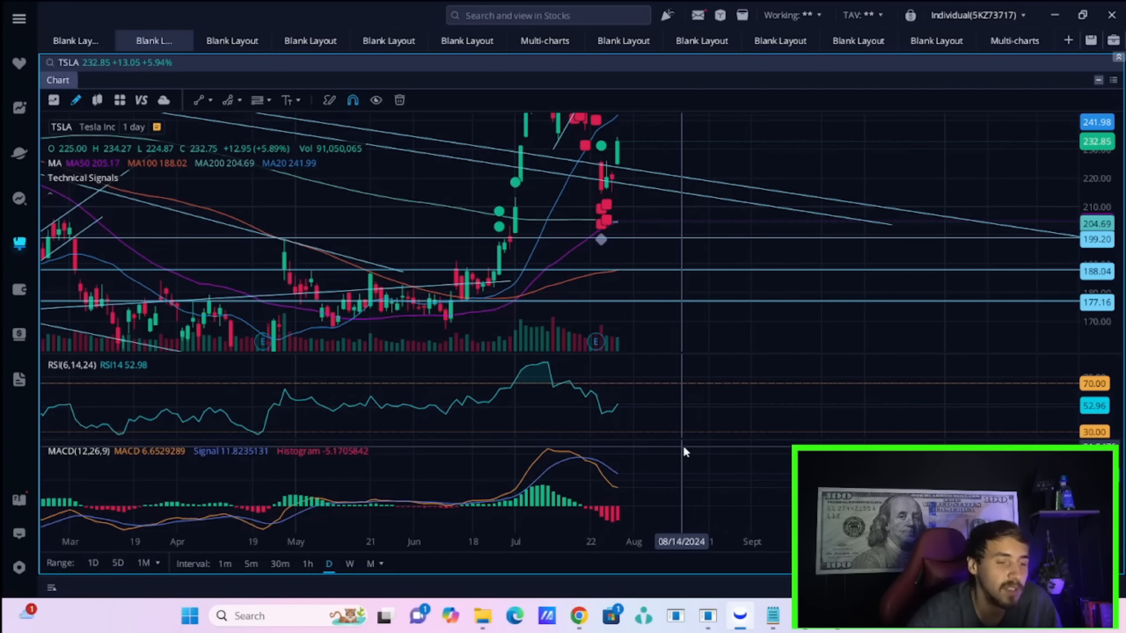
pyautogui.moveTo(693, 423)
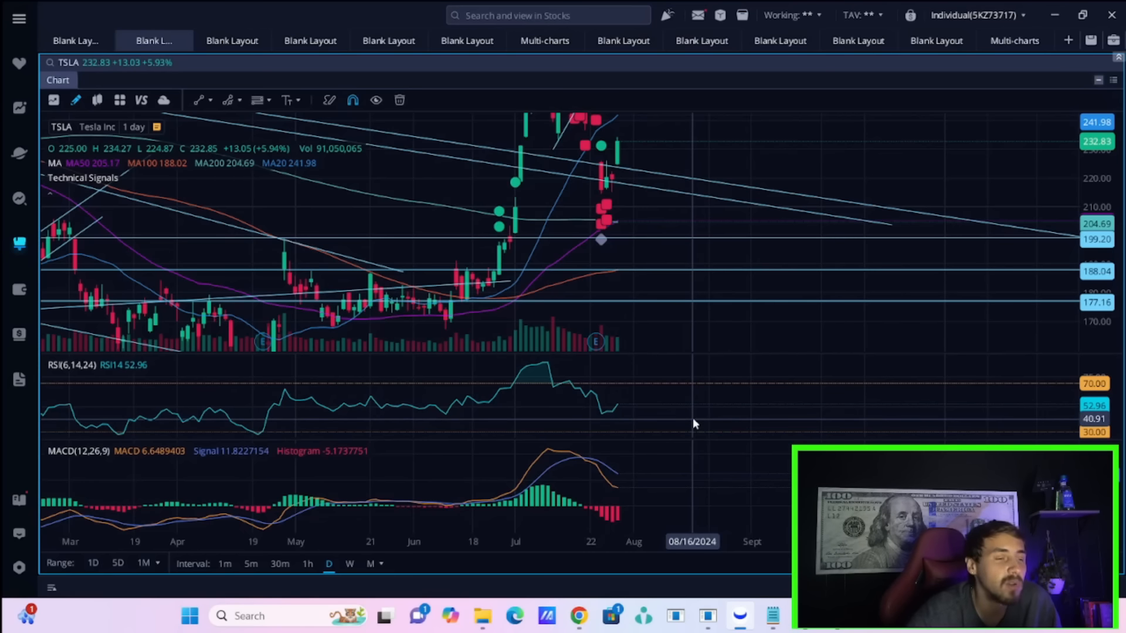
pyautogui.moveTo(661, 412)
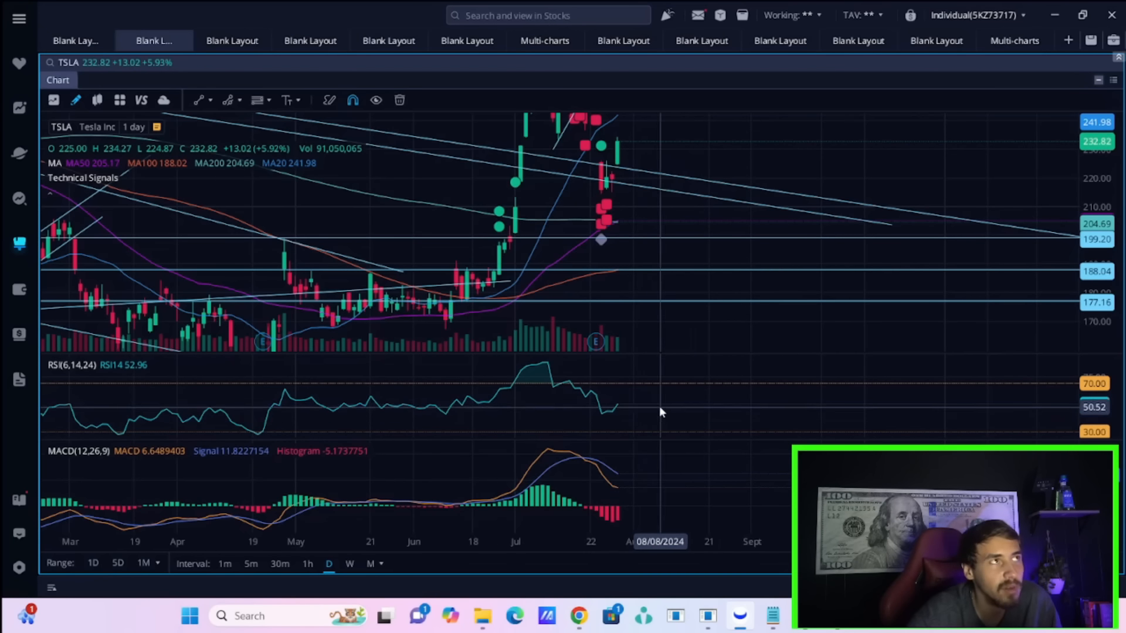
pyautogui.moveTo(639, 403)
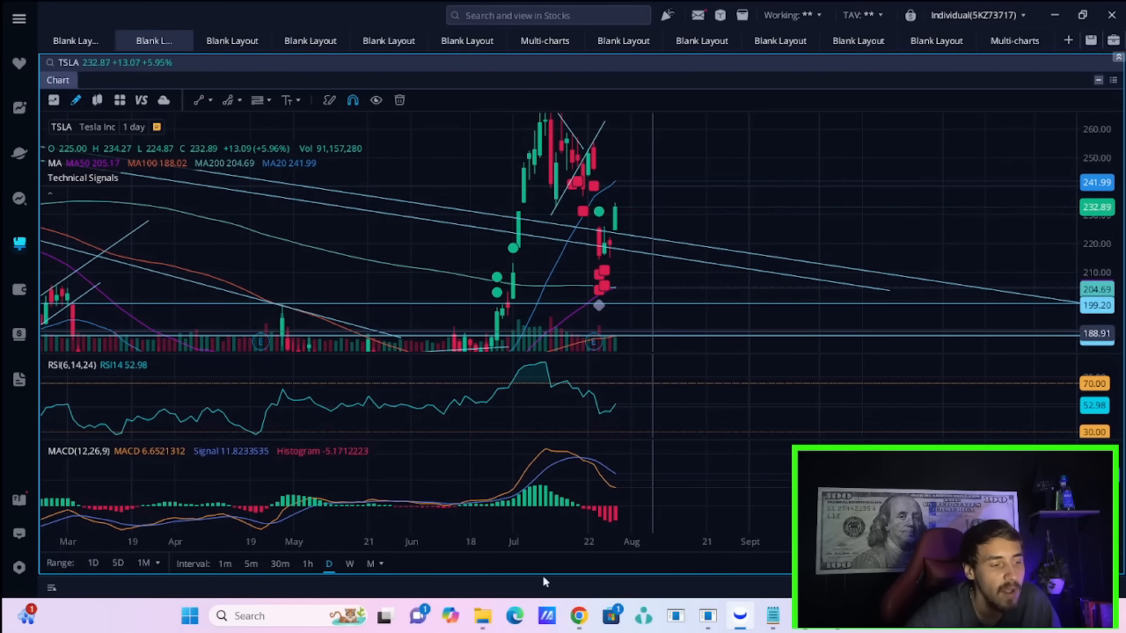
pyautogui.moveTo(599, 439)
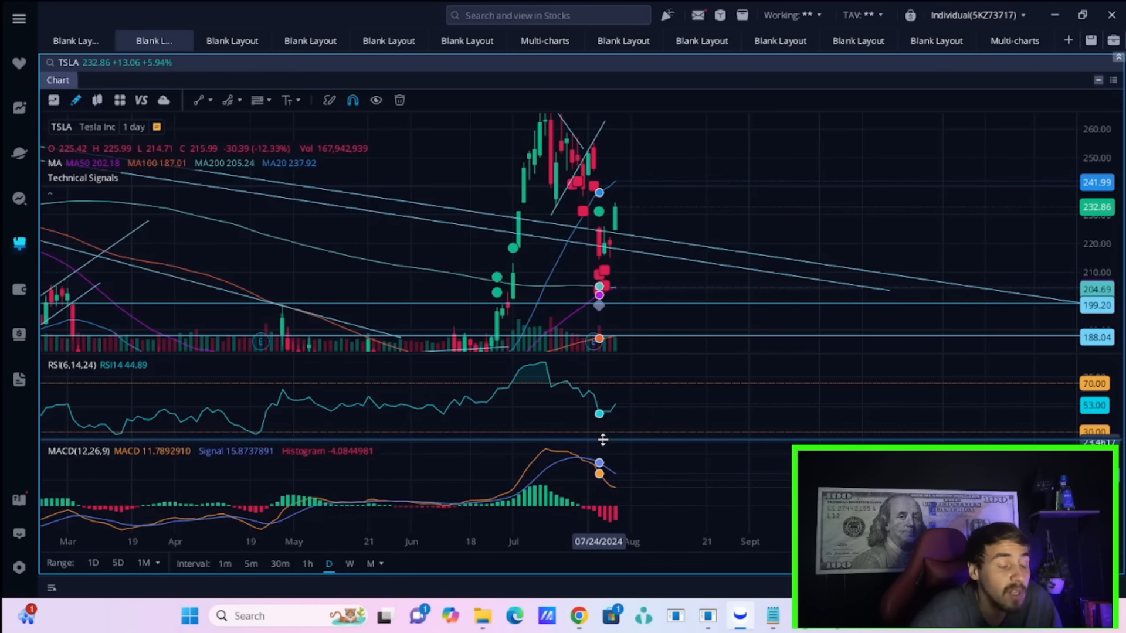